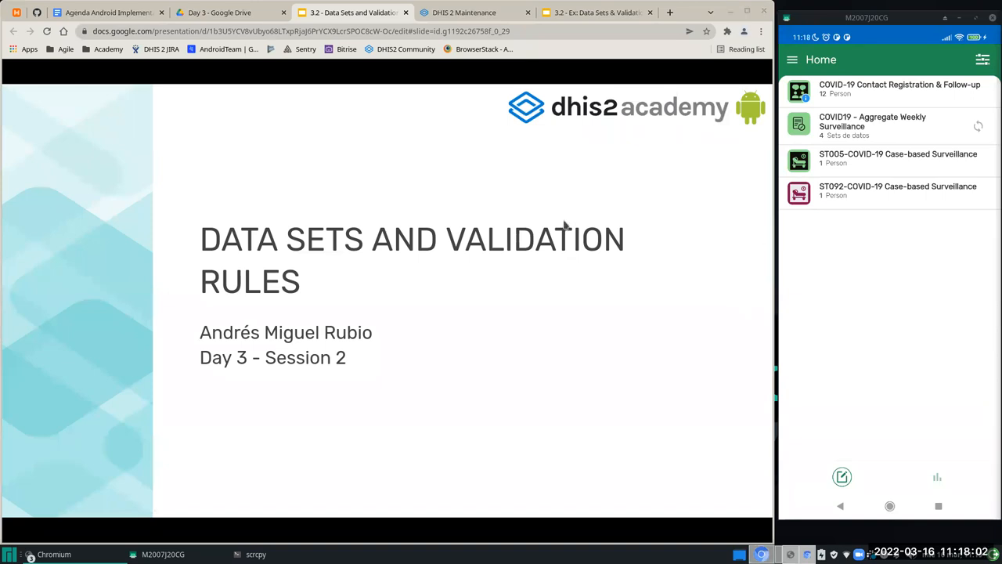
pyautogui.moveTo(524, 203)
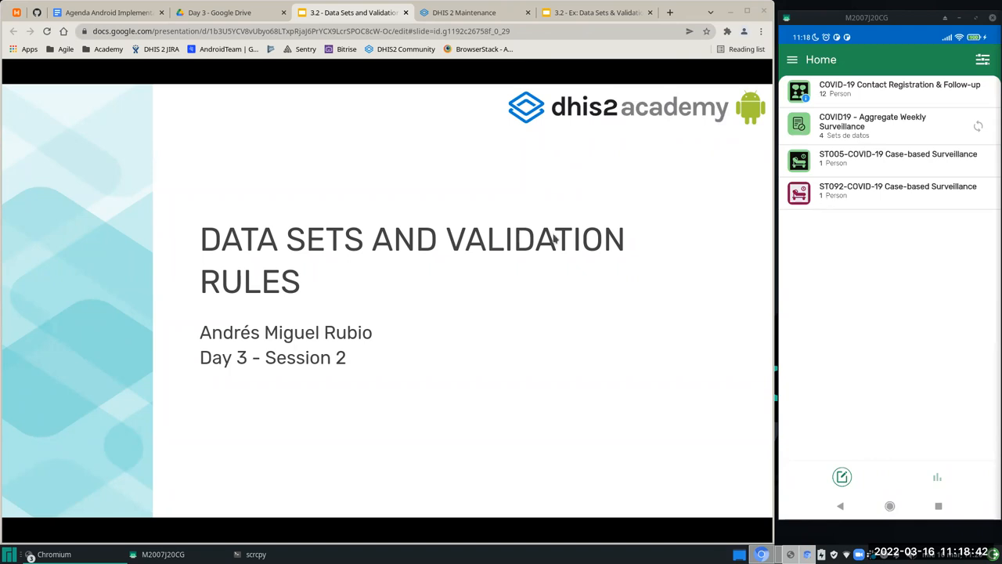
pyautogui.moveTo(327, 228)
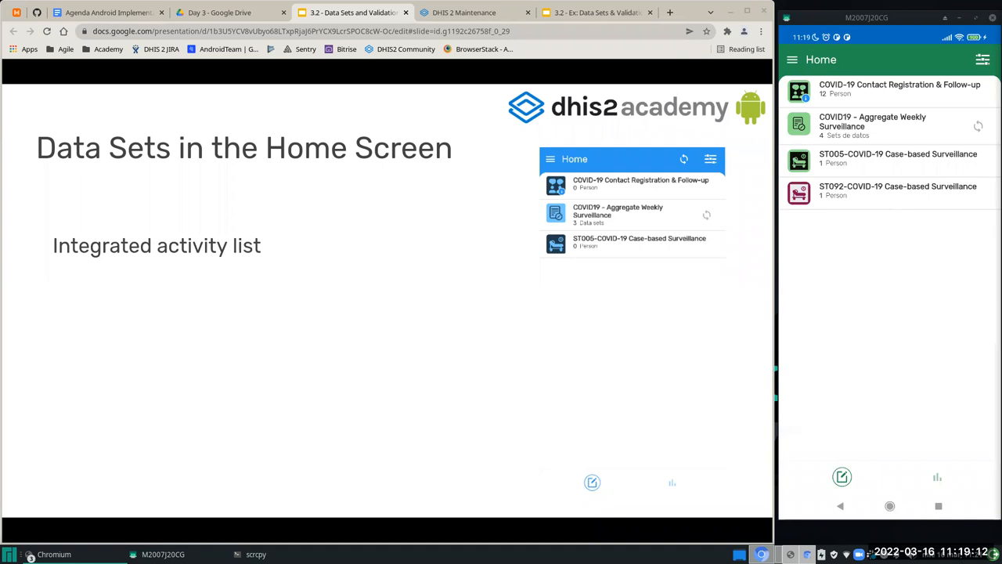
pyautogui.moveTo(591, 193)
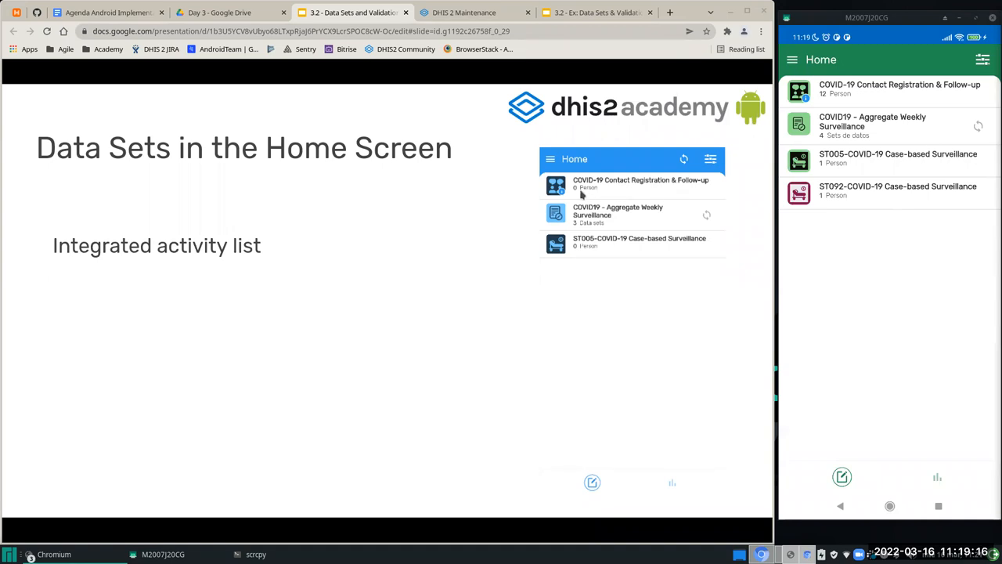
pyautogui.moveTo(629, 212)
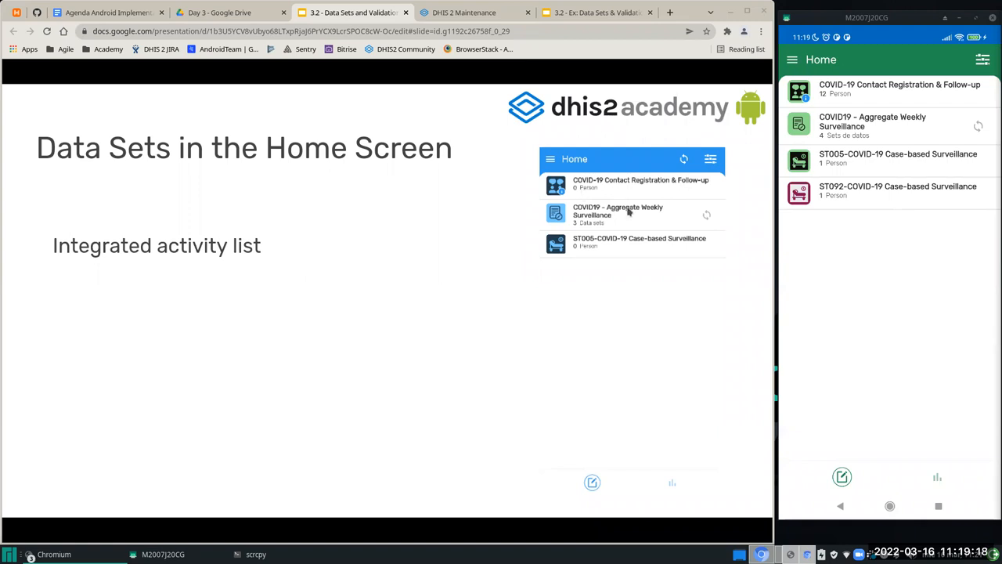
pyautogui.moveTo(601, 225)
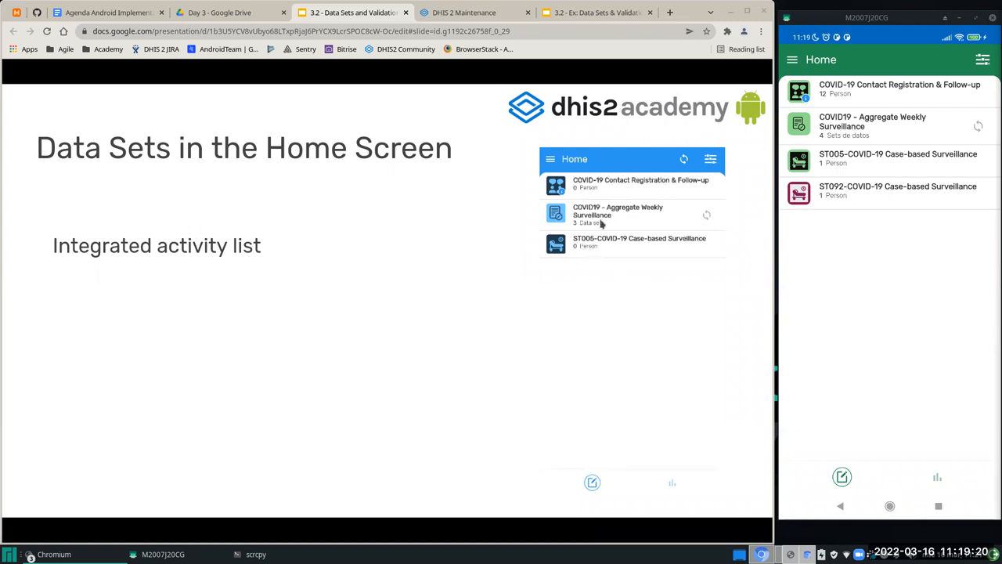
pyautogui.moveTo(581, 231)
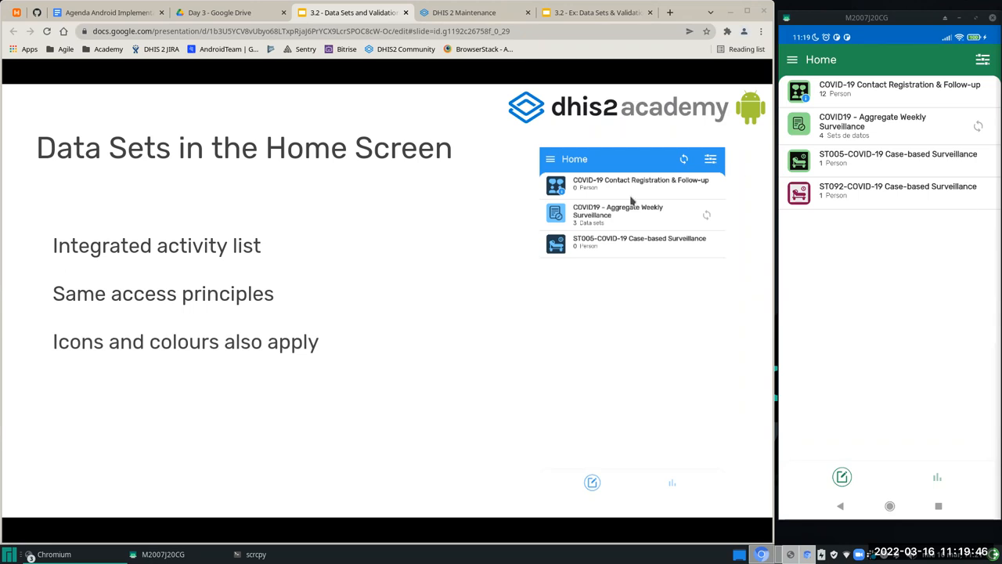
pyautogui.moveTo(682, 250)
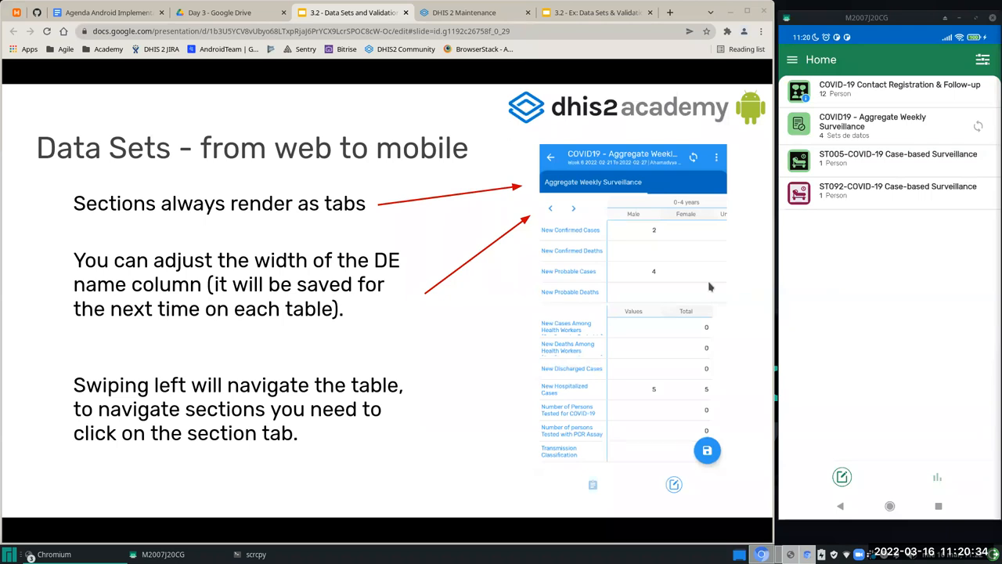
pyautogui.moveTo(712, 256)
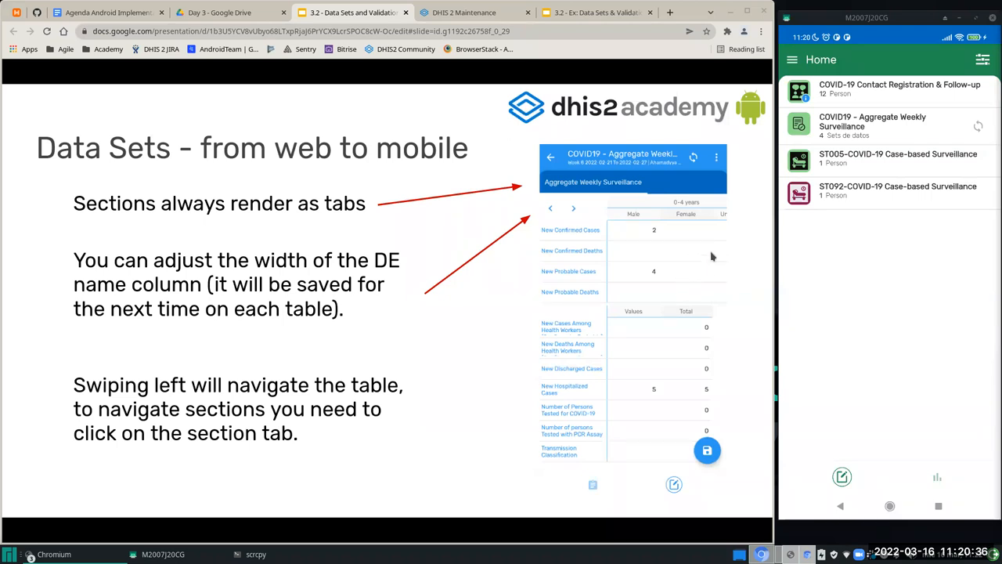
pyautogui.moveTo(689, 218)
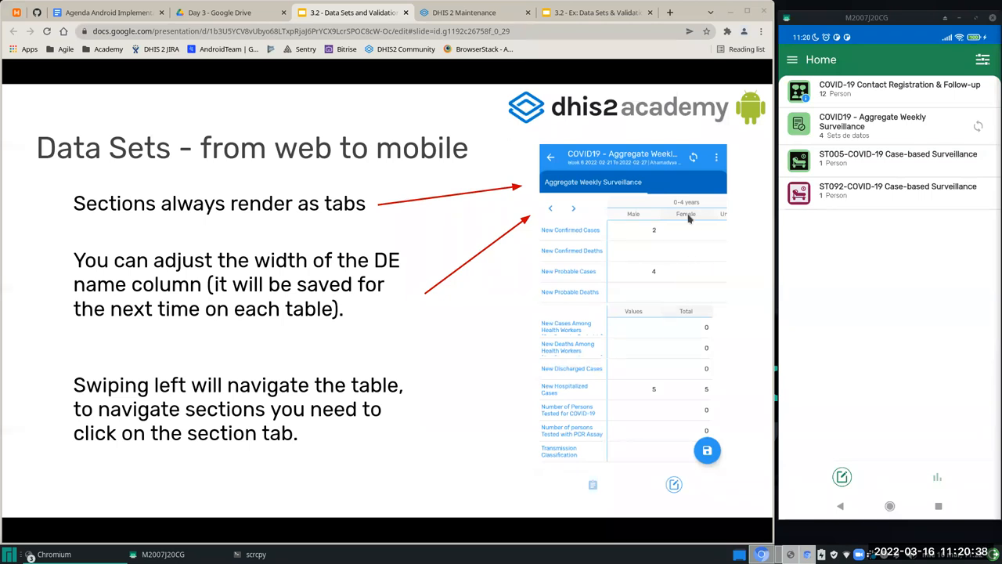
pyautogui.moveTo(691, 266)
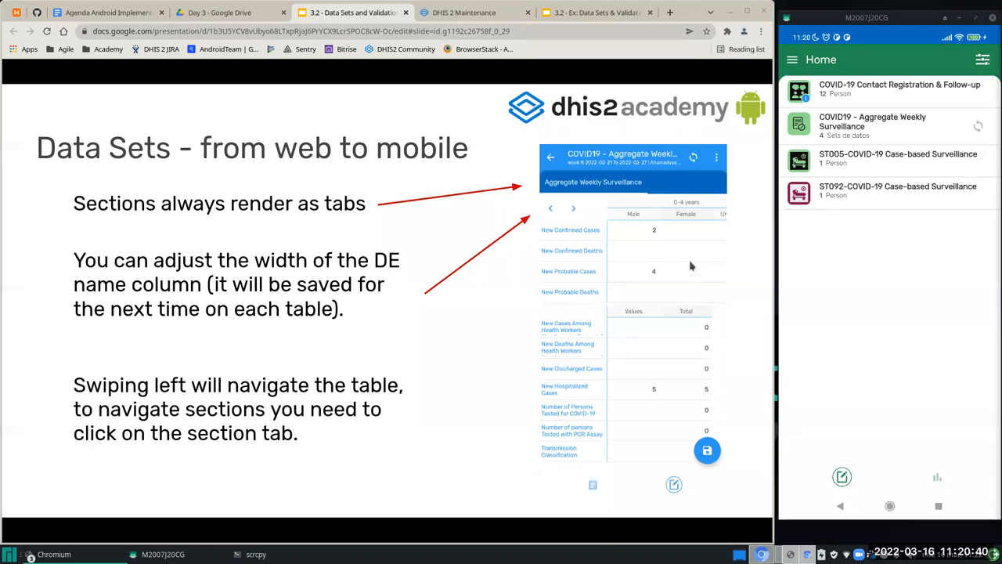
pyautogui.moveTo(656, 194)
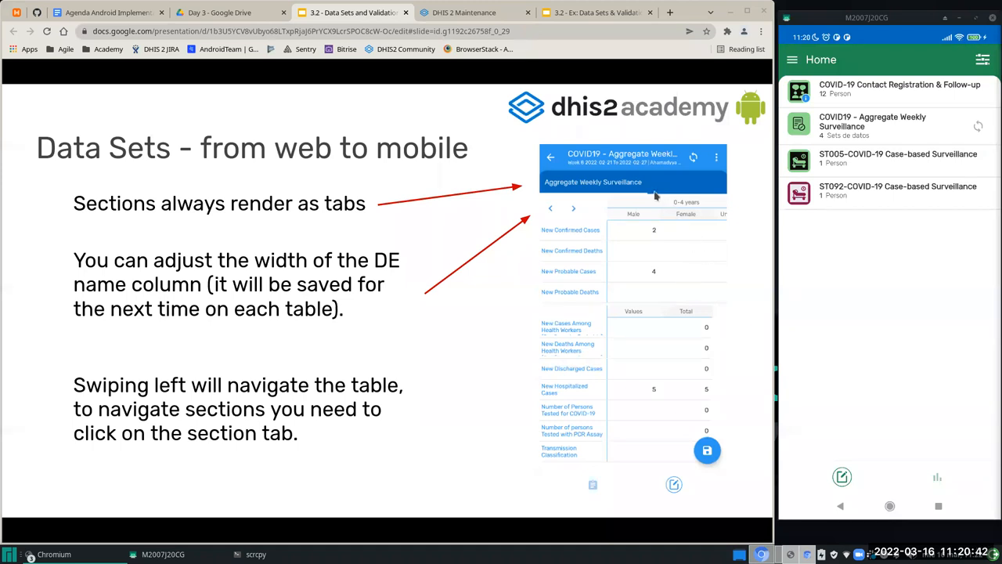
pyautogui.moveTo(624, 186)
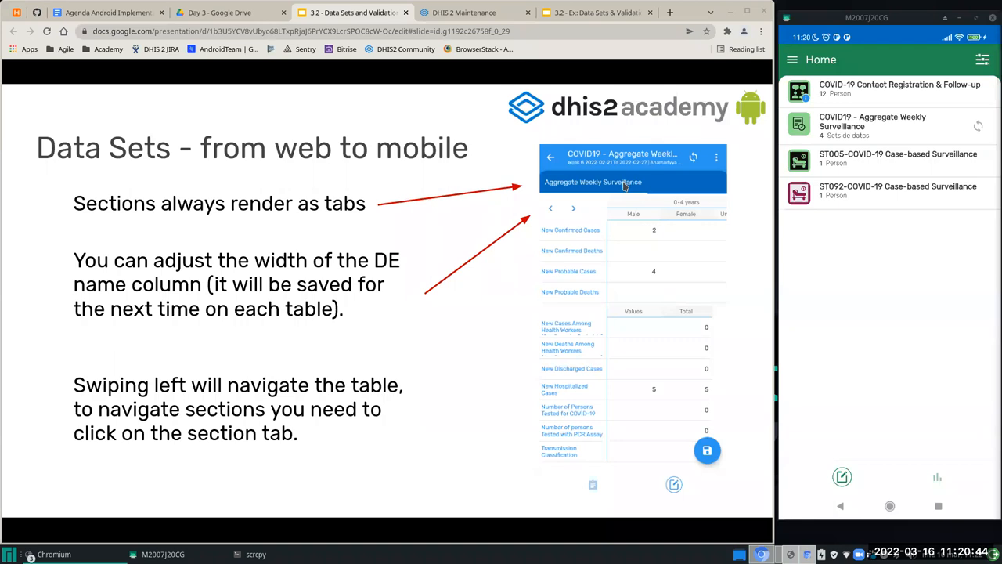
pyautogui.moveTo(654, 182)
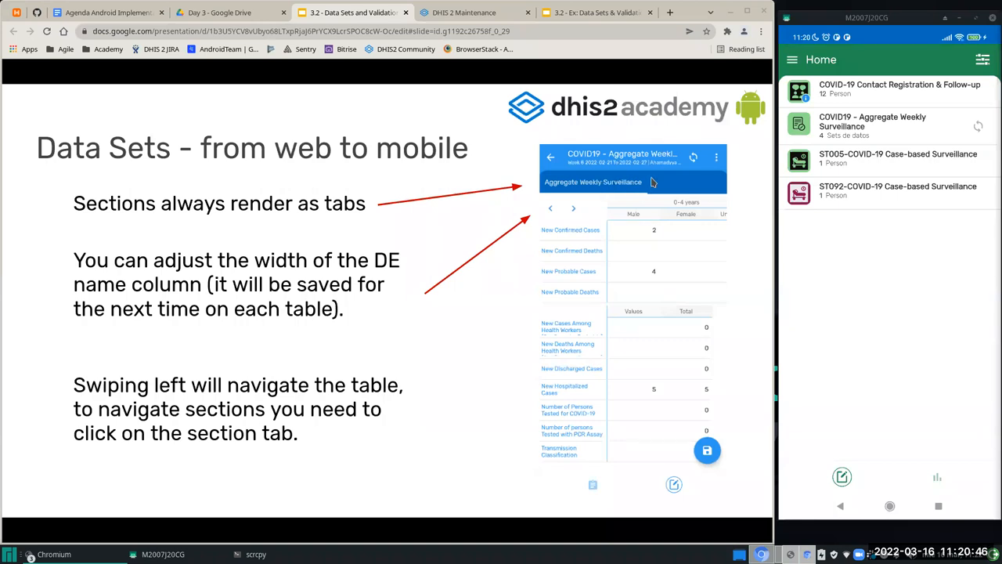
pyautogui.moveTo(670, 215)
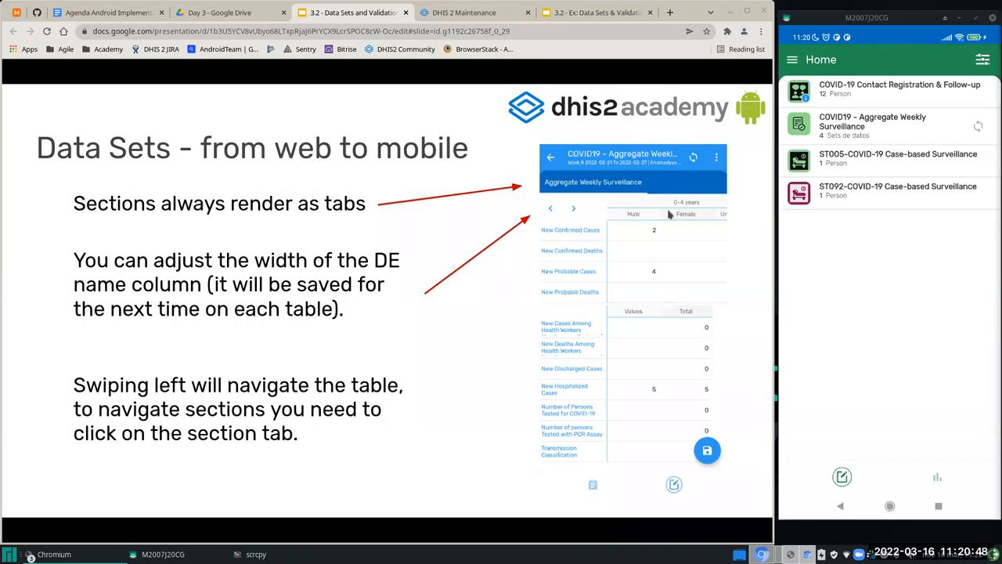
pyautogui.moveTo(675, 244)
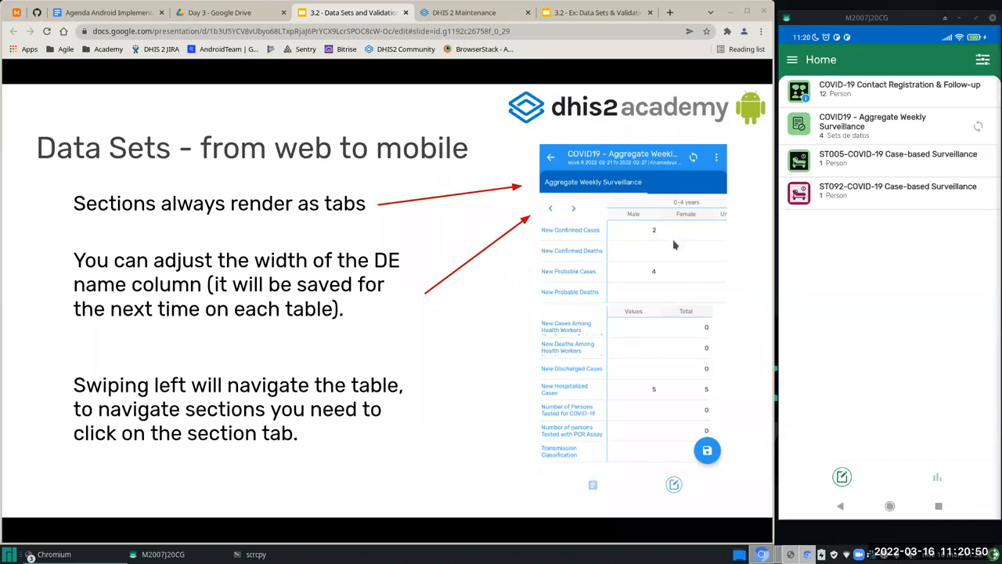
pyautogui.moveTo(354, 341)
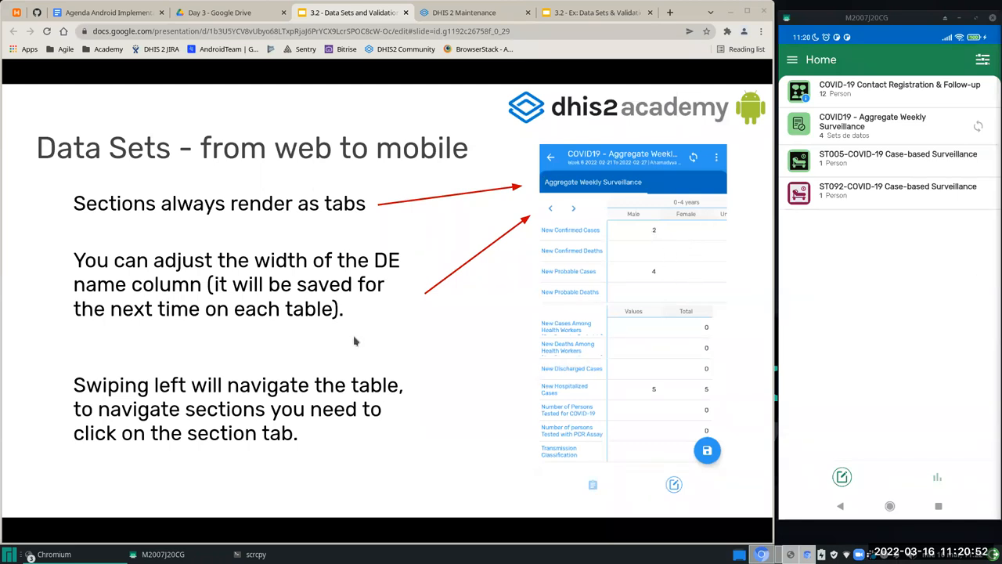
pyautogui.moveTo(533, 213)
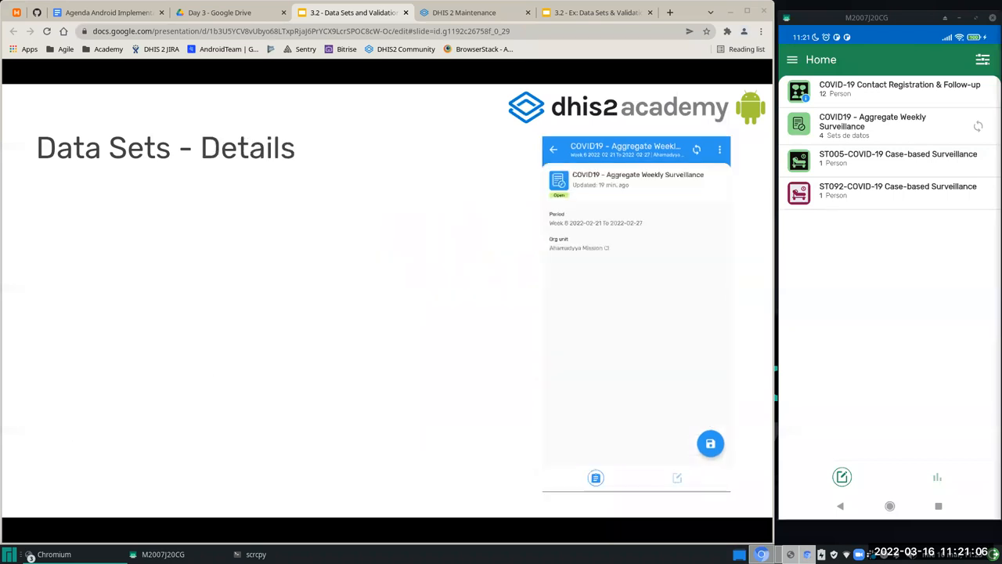
pyautogui.moveTo(853, 167)
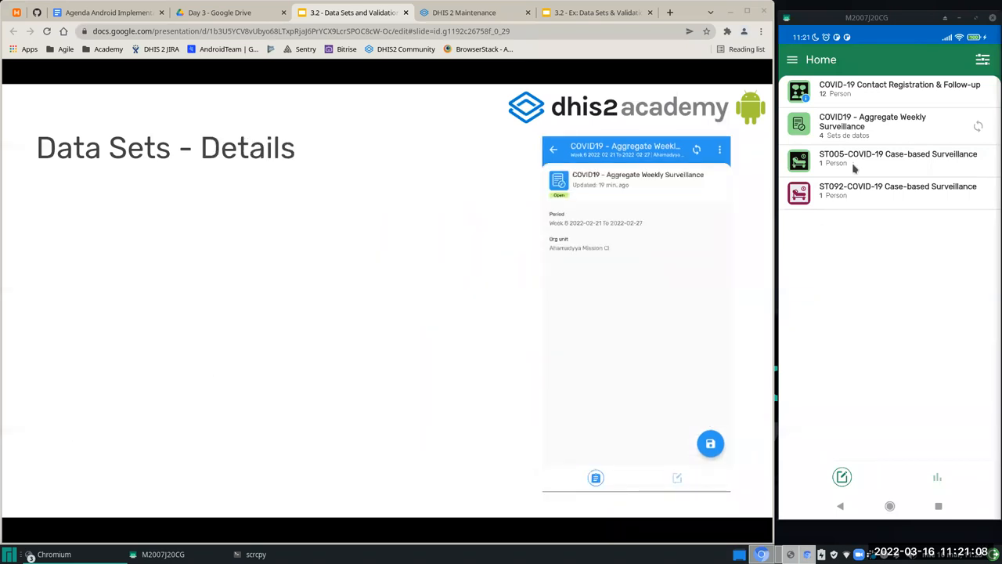
# Step: Reveal the Details bullets: completion status, period, org unit and non edit reason
pyautogui.click(595, 477)
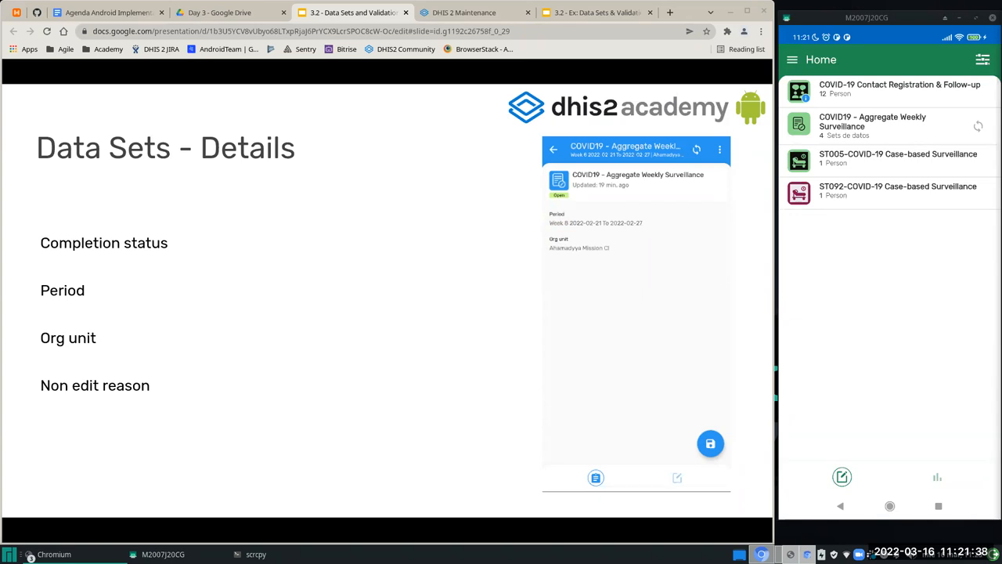
pyautogui.click(719, 149)
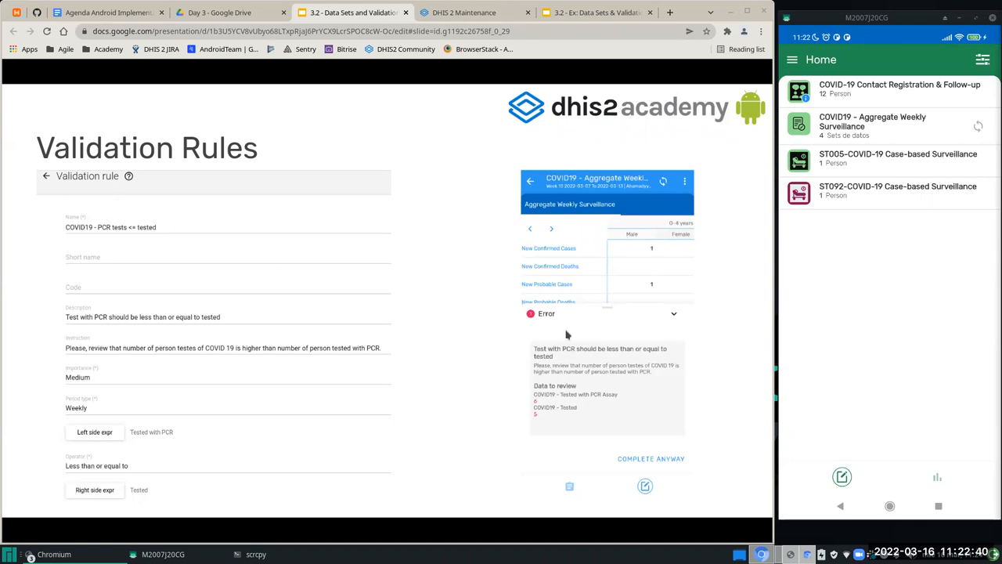
pyautogui.moveTo(621, 418)
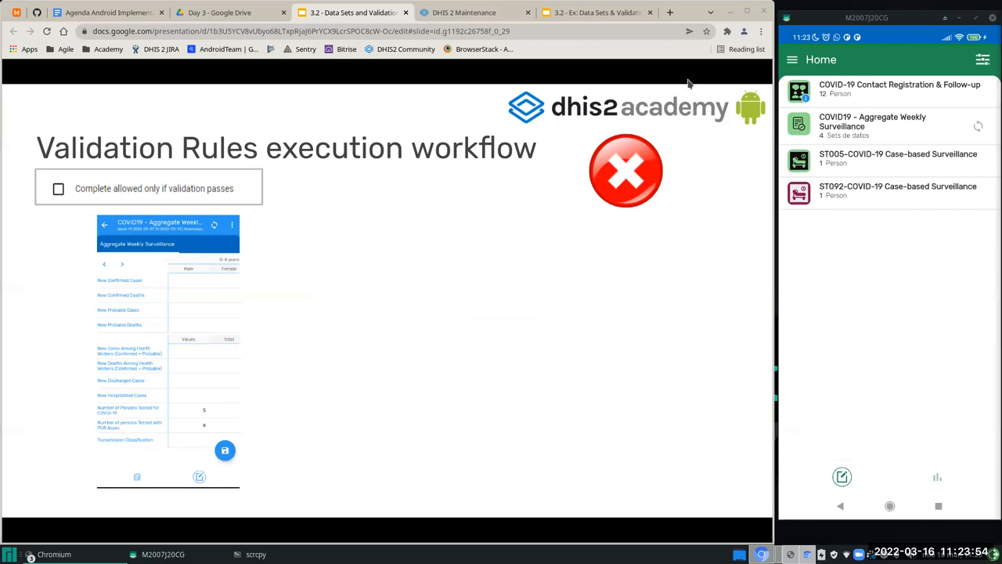
pyautogui.moveTo(862, 154)
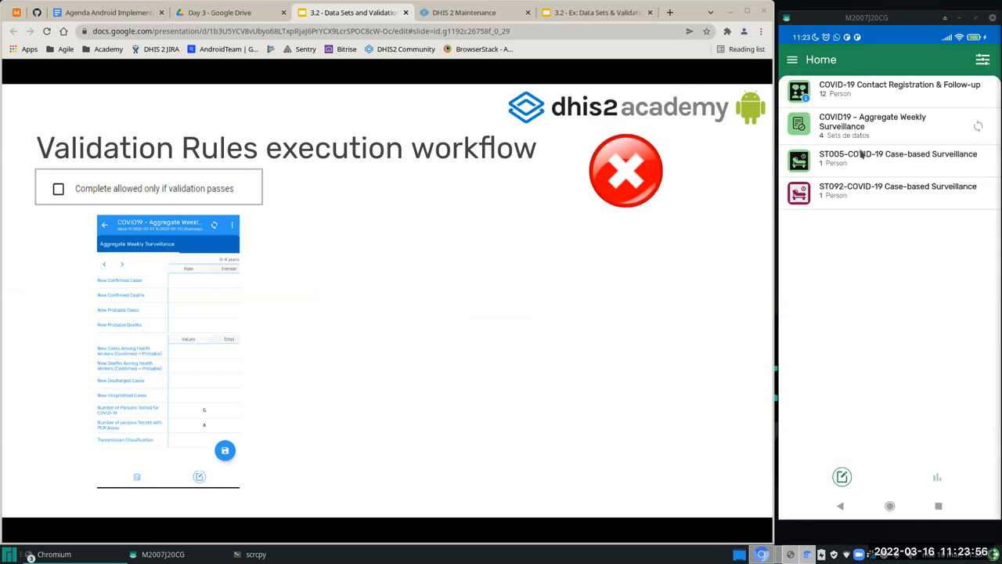
pyautogui.moveTo(871, 173)
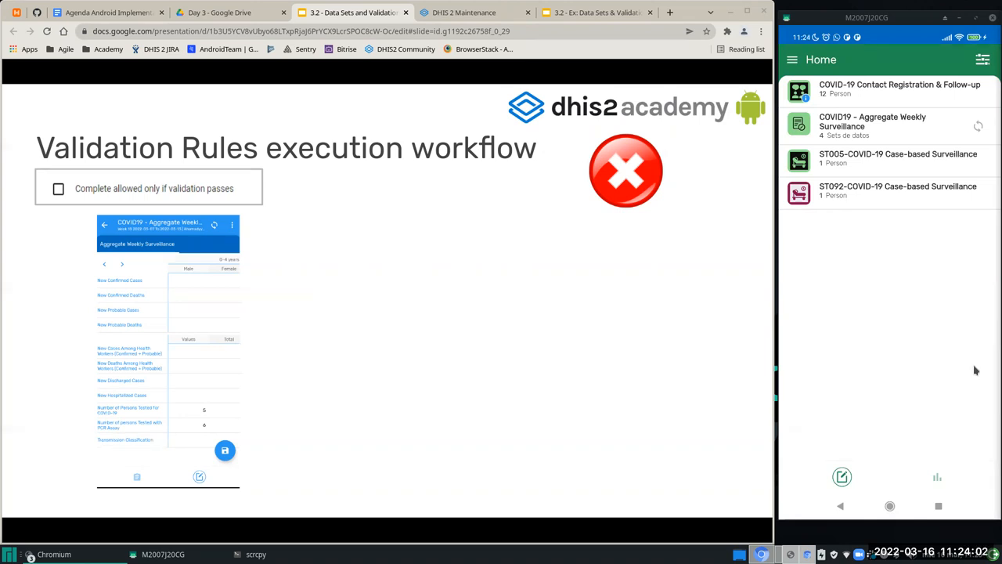
pyautogui.moveTo(977, 374)
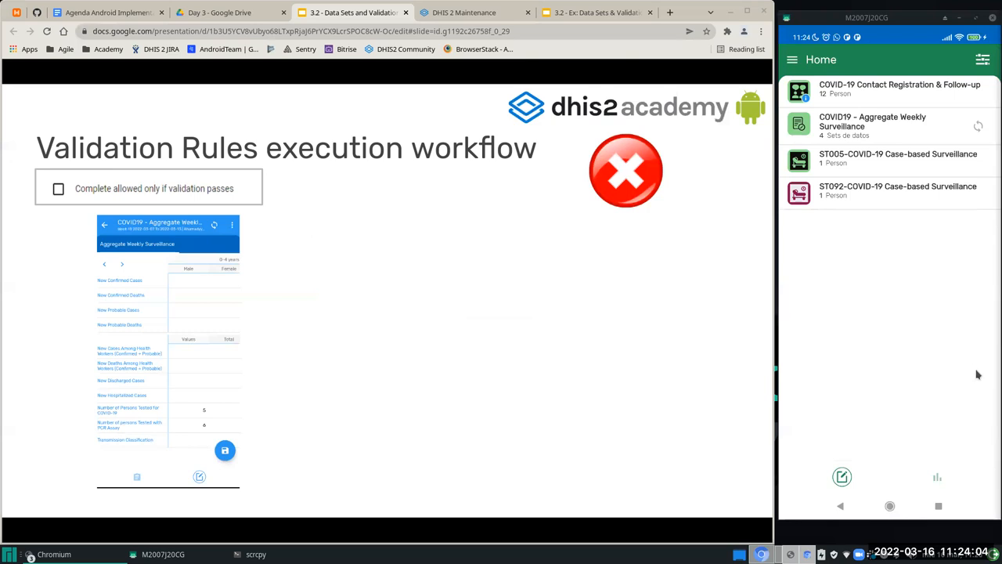
pyautogui.moveTo(896, 287)
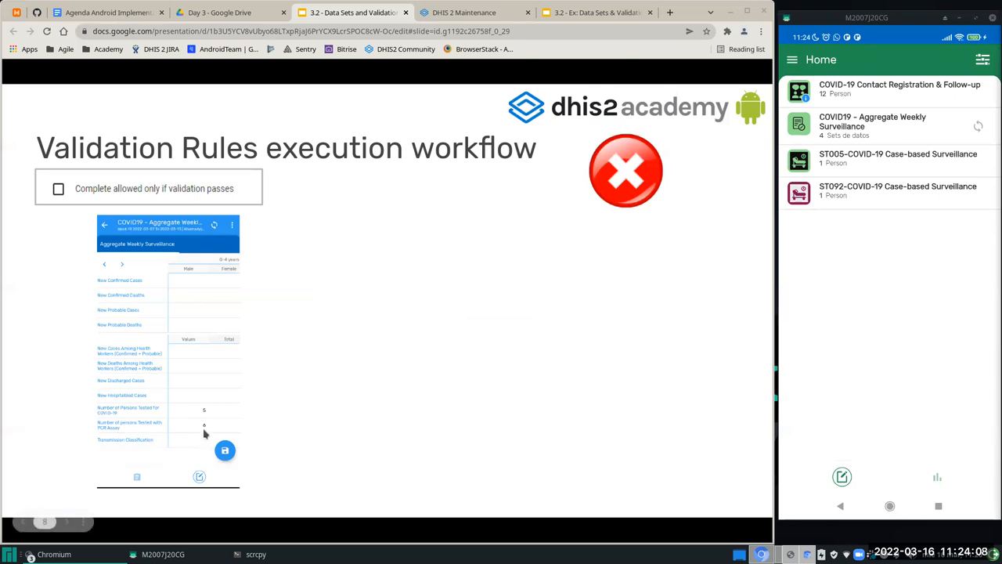
pyautogui.moveTo(200, 430)
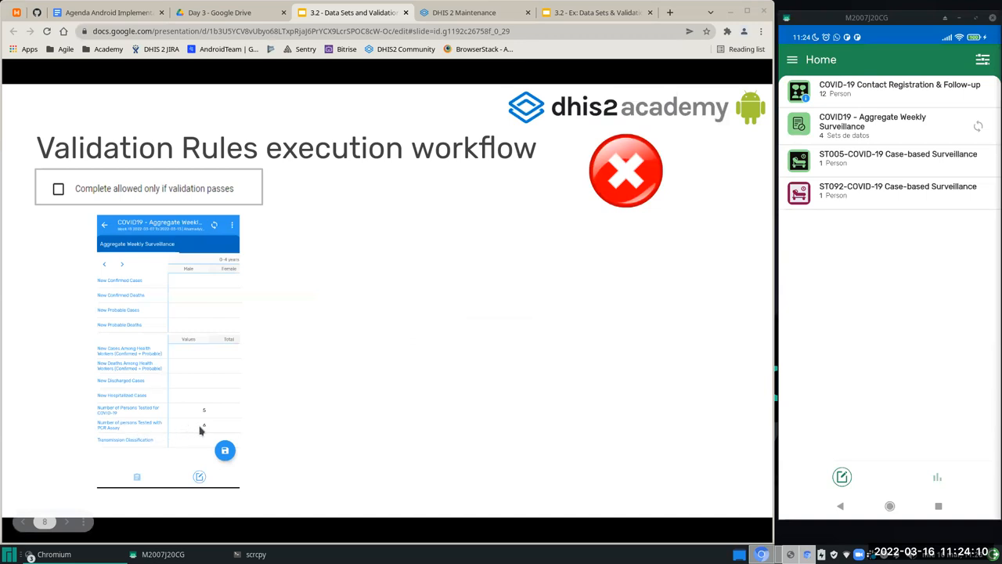
pyautogui.moveTo(173, 415)
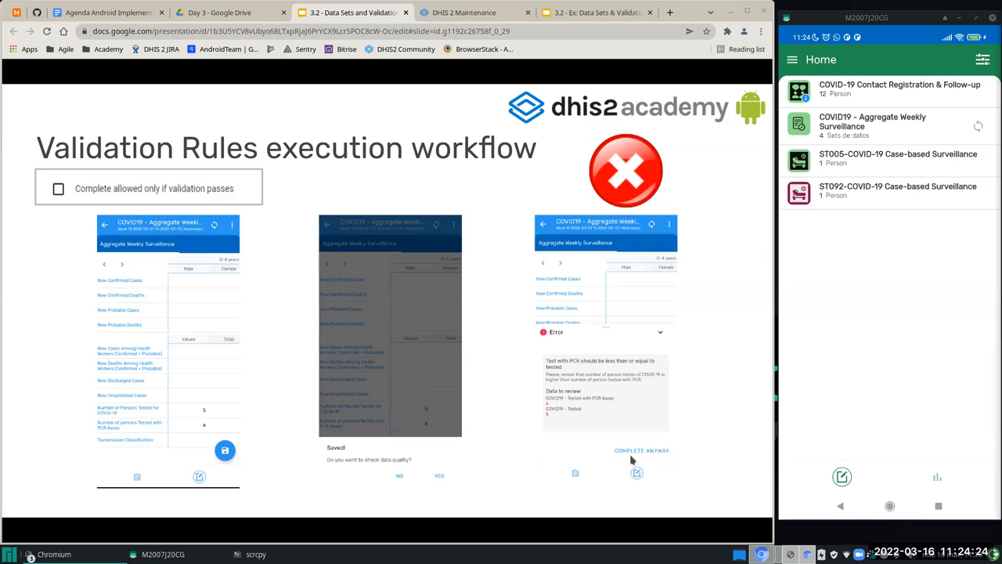
pyautogui.moveTo(620, 379)
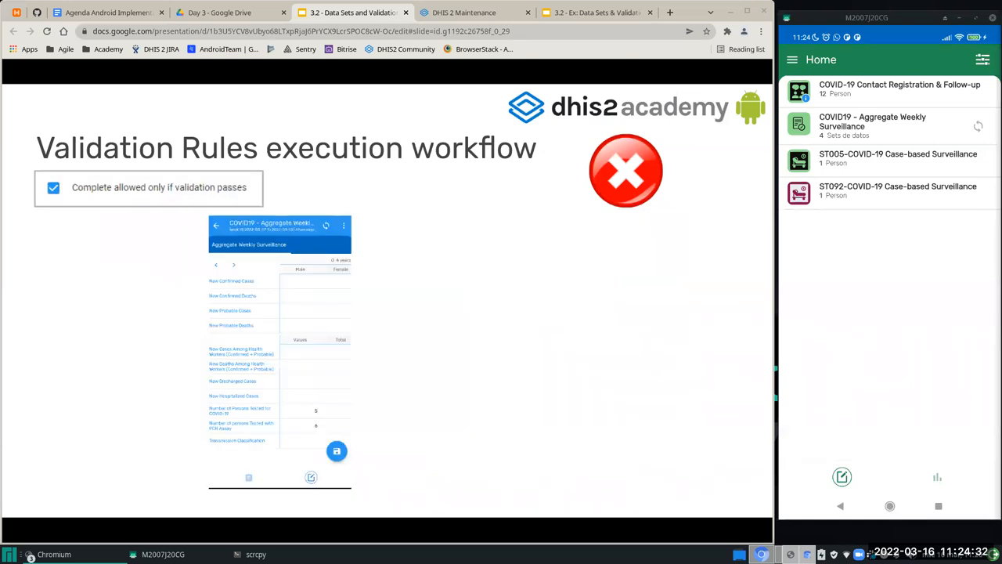
pyautogui.moveTo(258, 184)
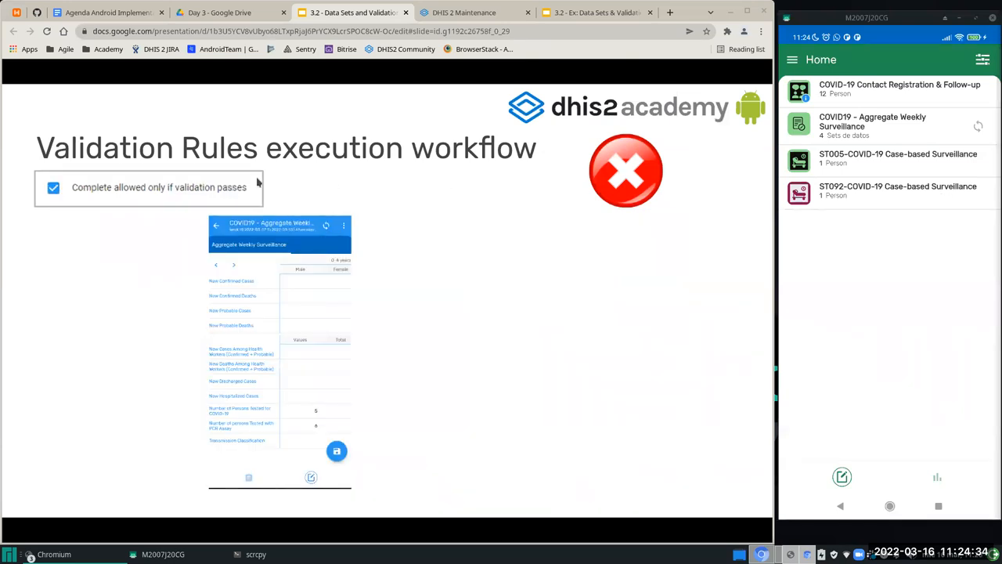
pyautogui.moveTo(170, 197)
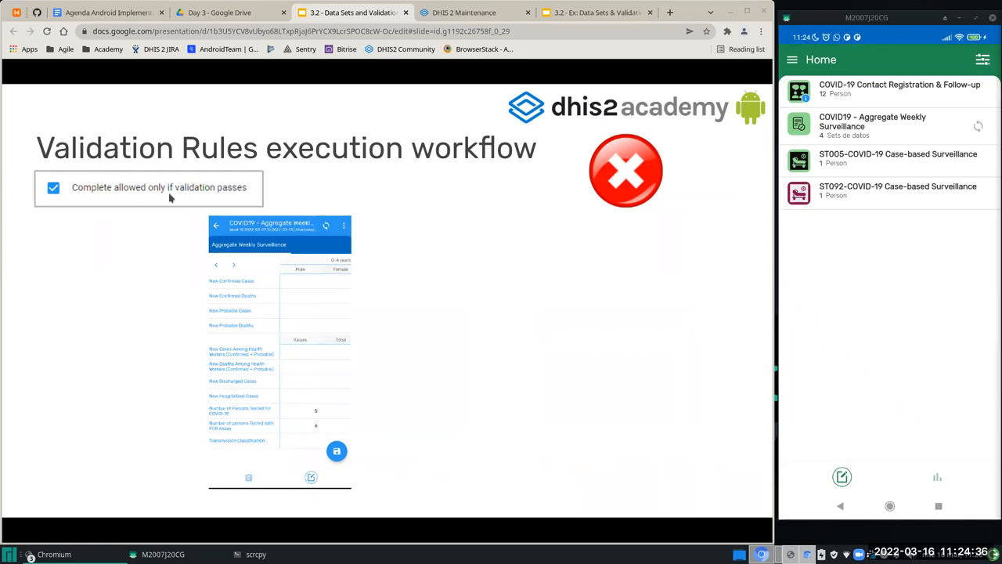
pyautogui.moveTo(452, 205)
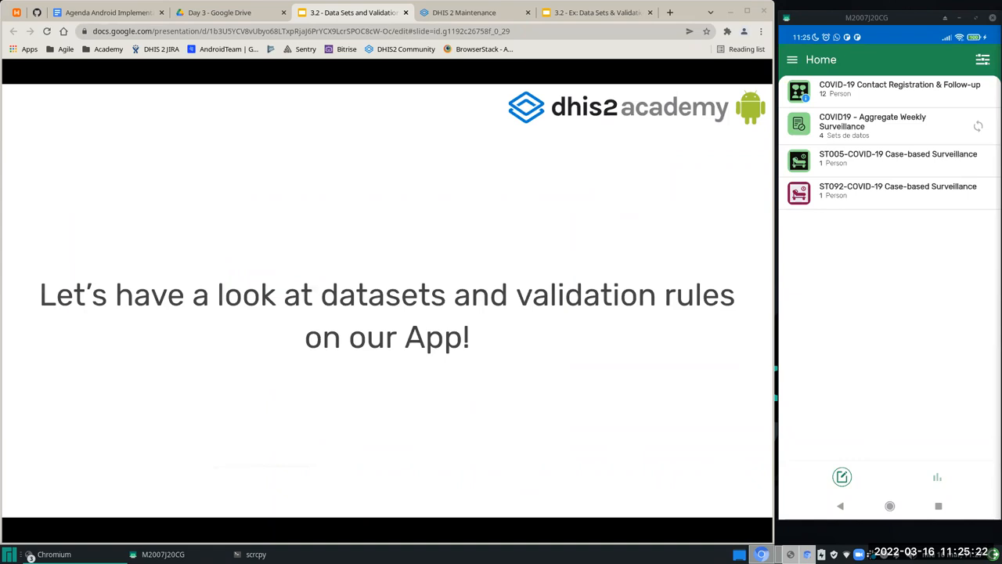
pyautogui.moveTo(797, 219)
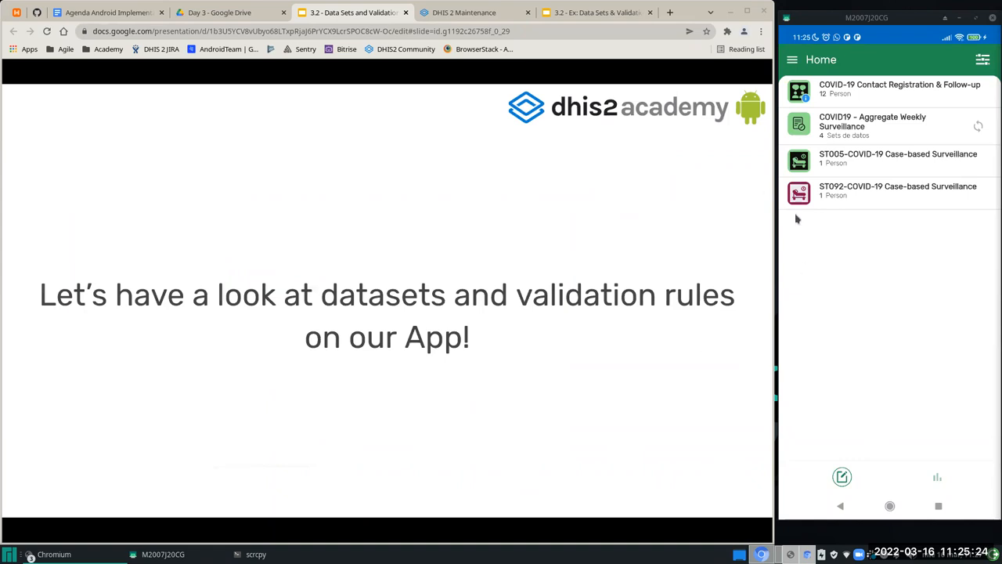
pyautogui.moveTo(842, 321)
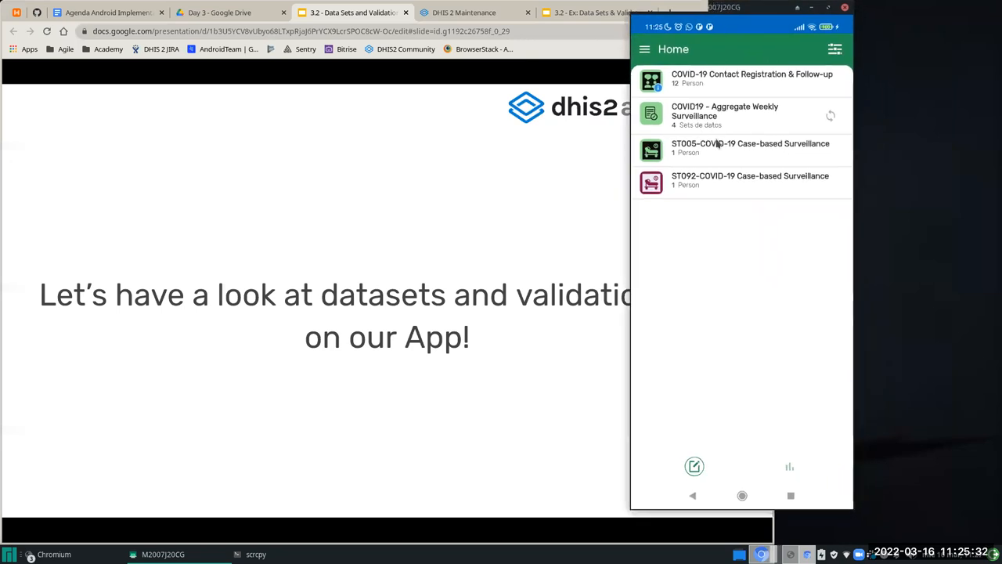
pyautogui.moveTo(741, 124)
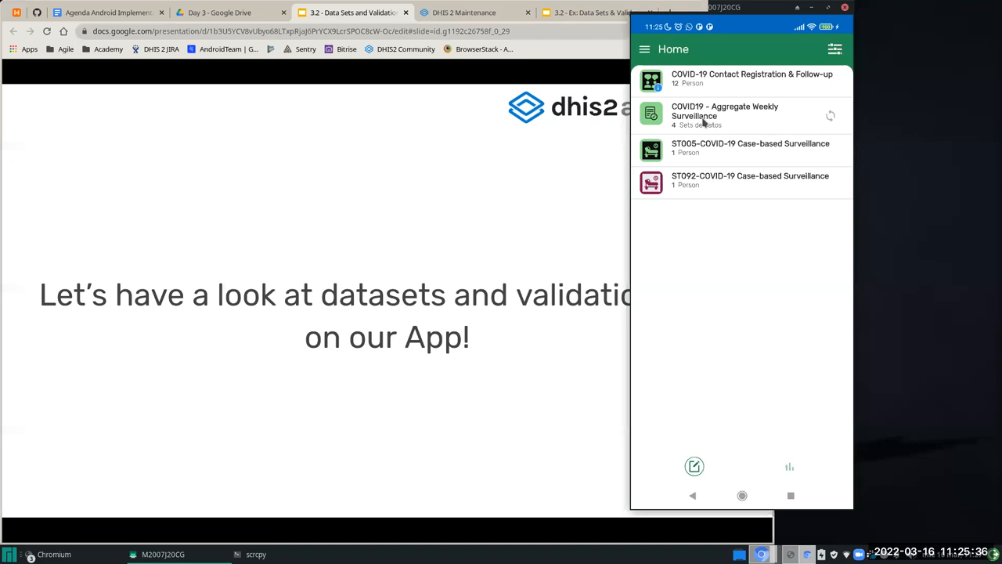
# Step: Open the week 9 COVID19 Aggregate Weekly Surveillance form and scroll to the PCR Assay row
pyautogui.click(725, 115)
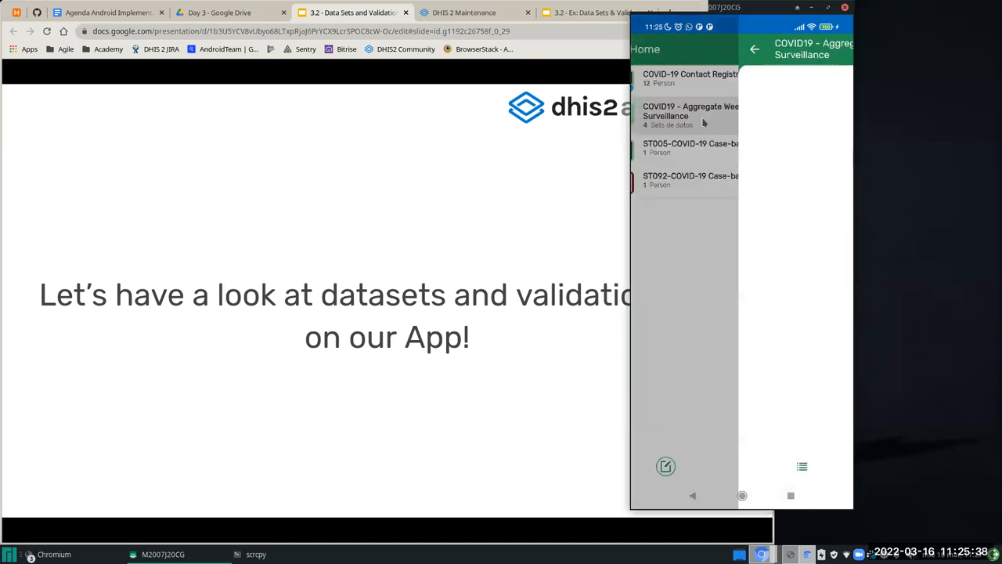
pyautogui.click(690, 116)
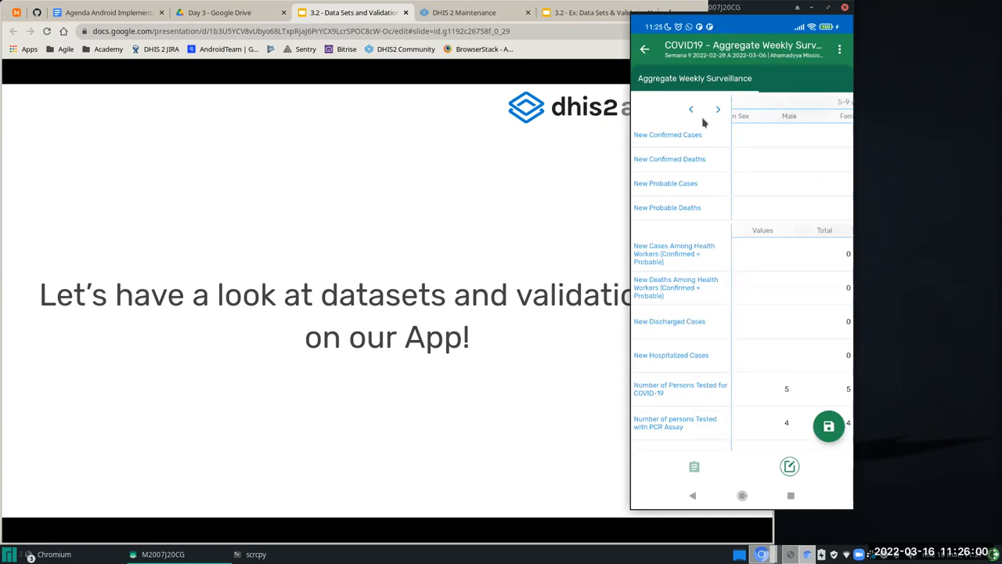
pyautogui.click(718, 108)
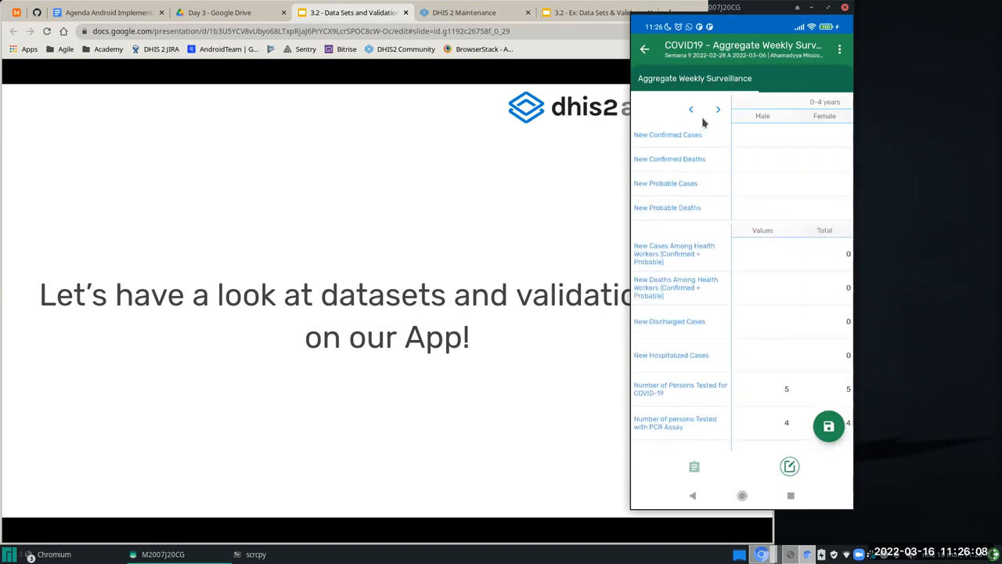
pyautogui.scroll(3)
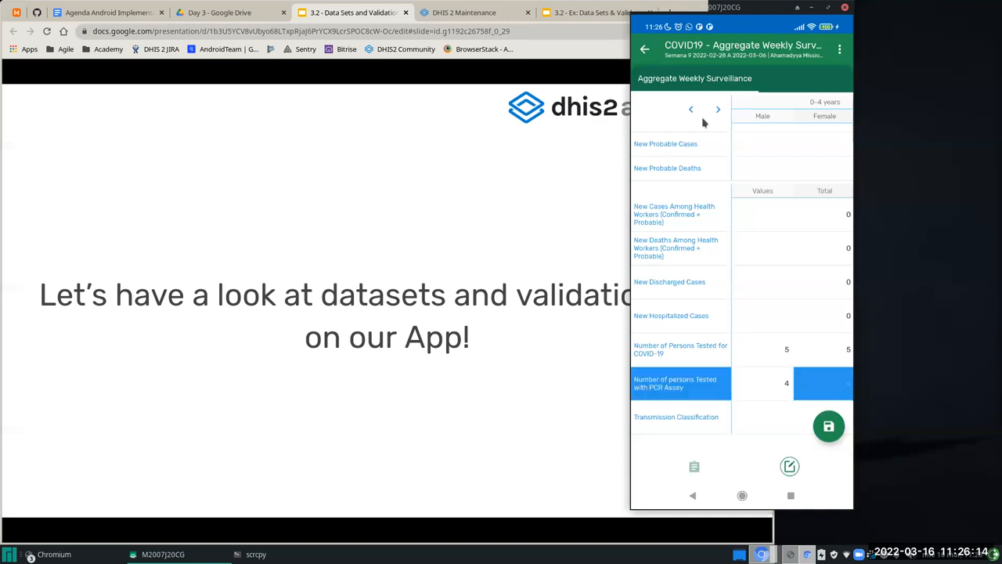
# Step: Enter 6 persons tested with PCR, save, and run the data quality check
pyautogui.click(763, 382)
pyautogui.write('6')
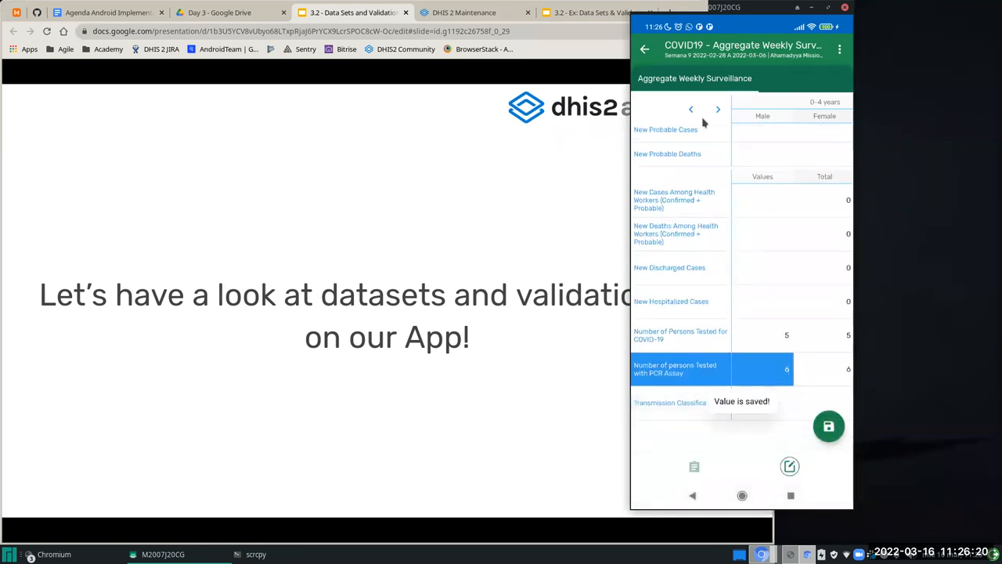
pyautogui.click(828, 425)
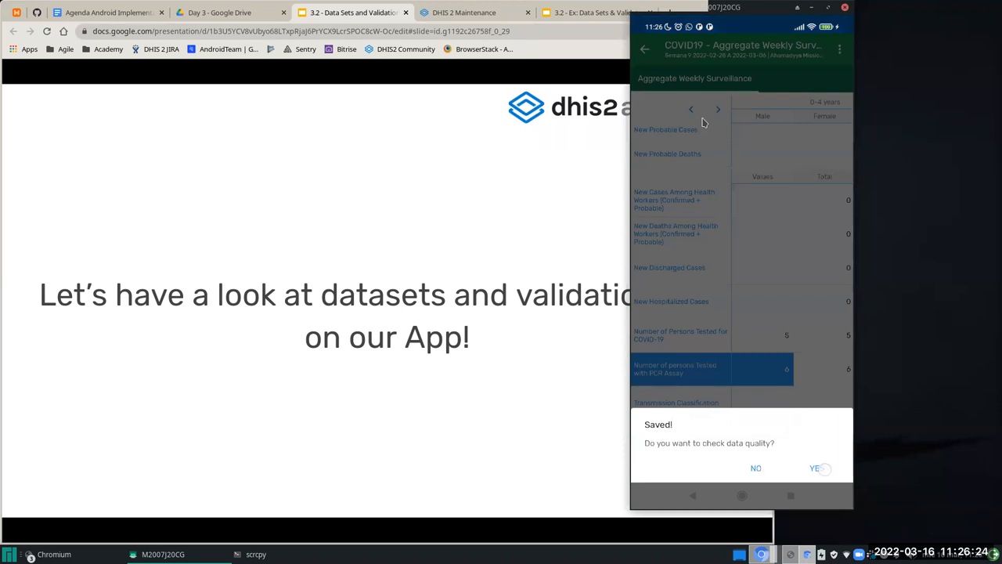
pyautogui.click(816, 467)
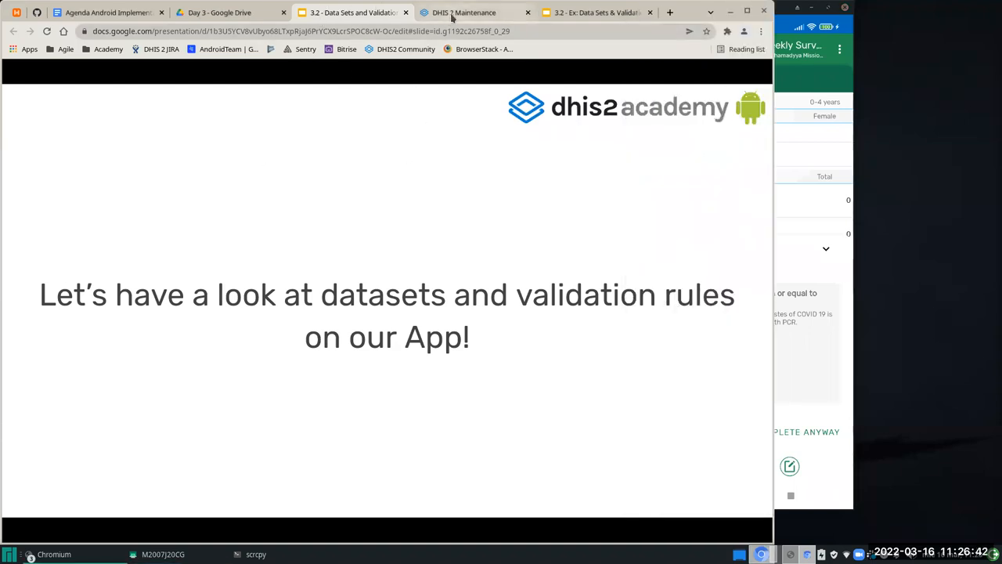
# Step: In DHIS2 Maintenance, scroll through the COVID19 data set edit form and save it
pyautogui.click(463, 12)
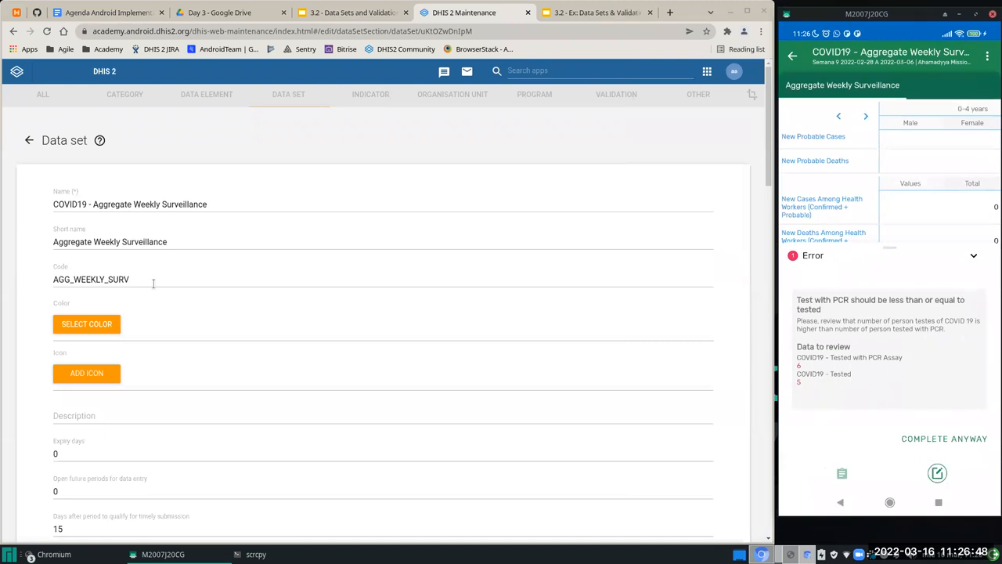
pyautogui.scroll(-3)
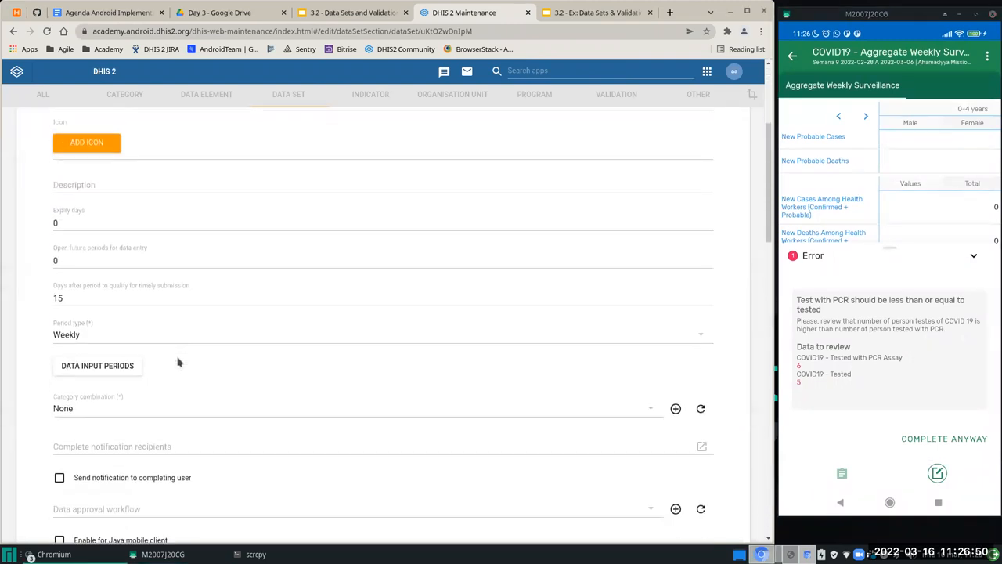
pyautogui.scroll(-3)
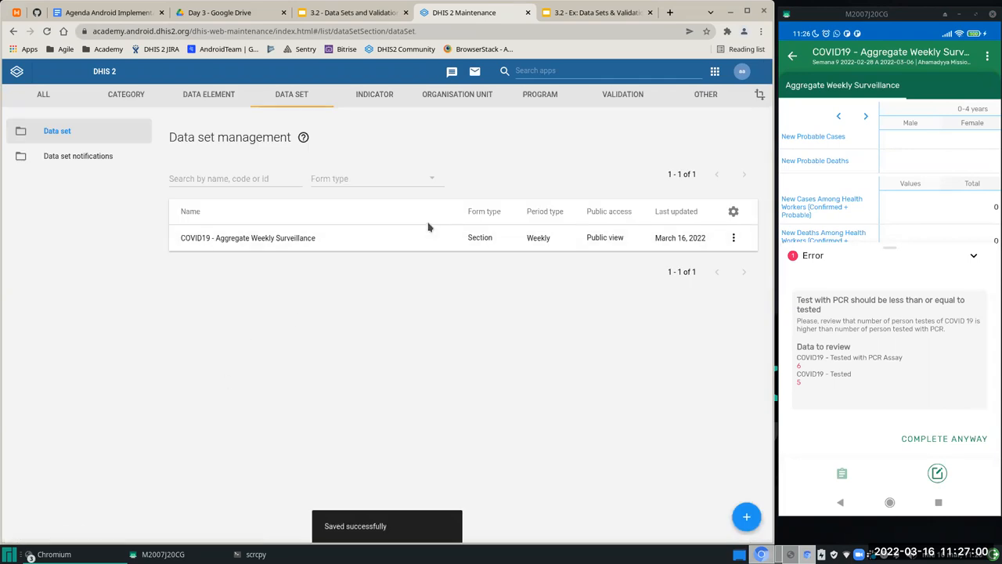
# Step: Run Sync configuration now from Settings, then return to the DHIS2 Capture home screen
pyautogui.click(792, 55)
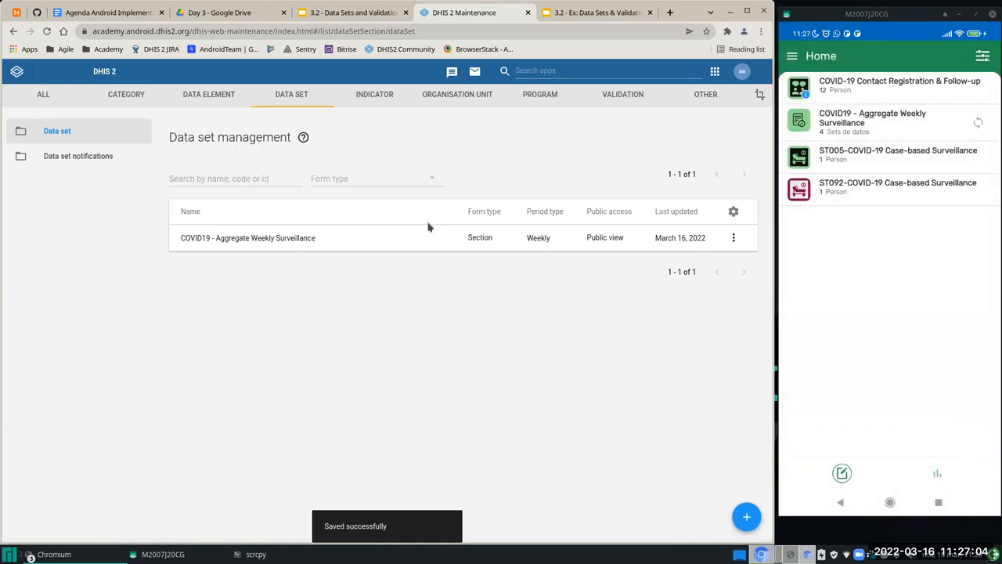
pyautogui.click(981, 55)
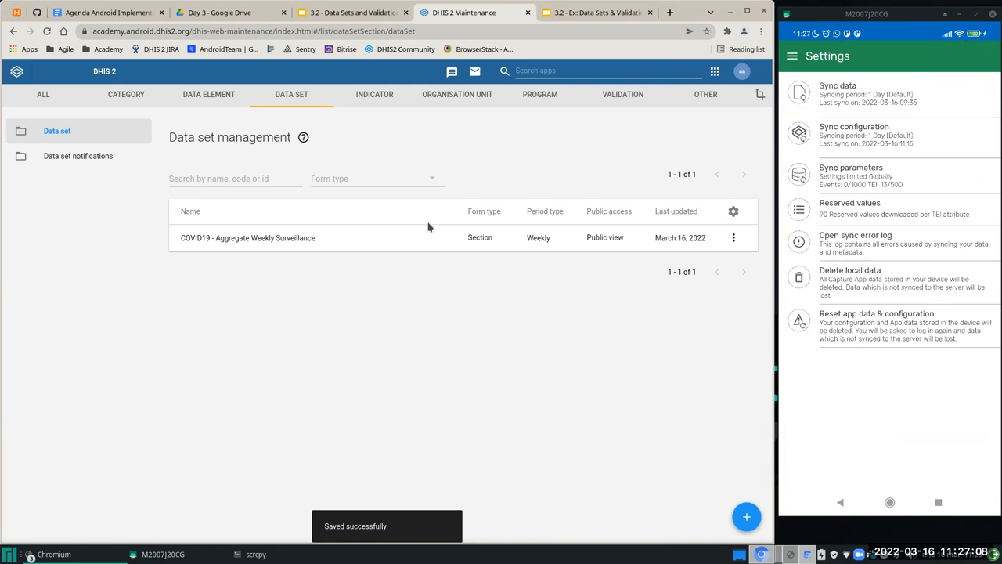
pyautogui.click(854, 133)
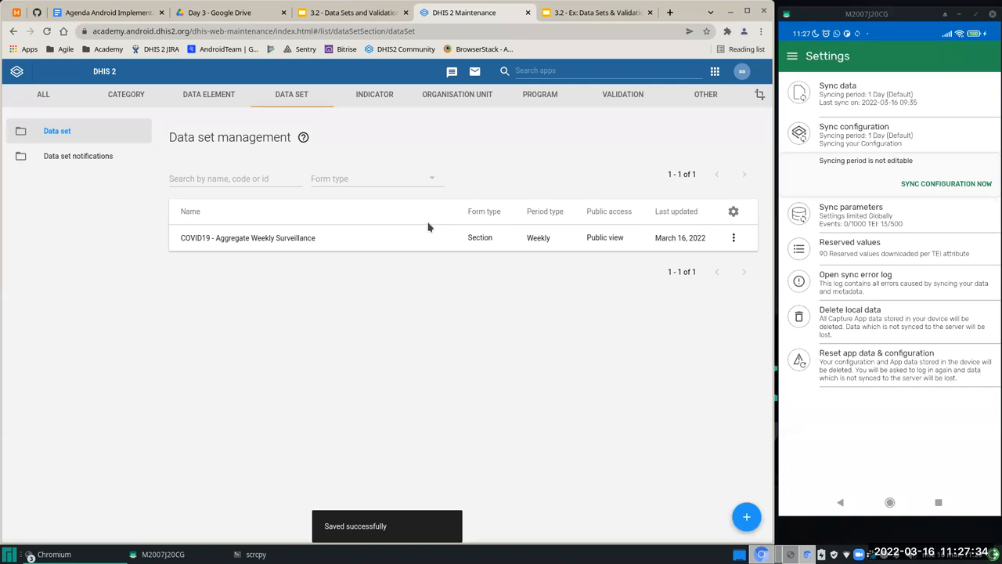
pyautogui.click(791, 55)
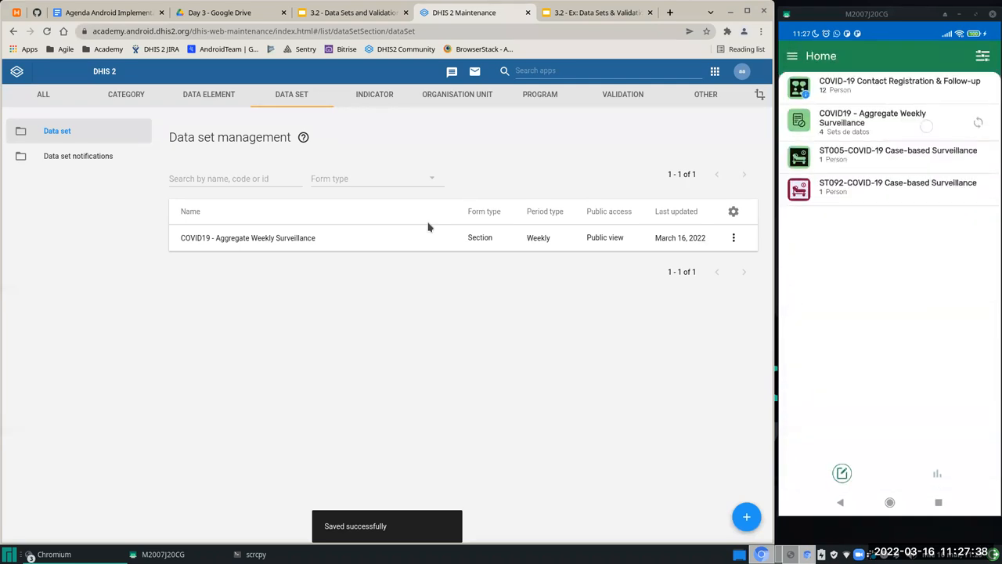
# Step: Change week 9 PCR Assay to 4, save, pass validation and complete the data set
pyautogui.click(898, 122)
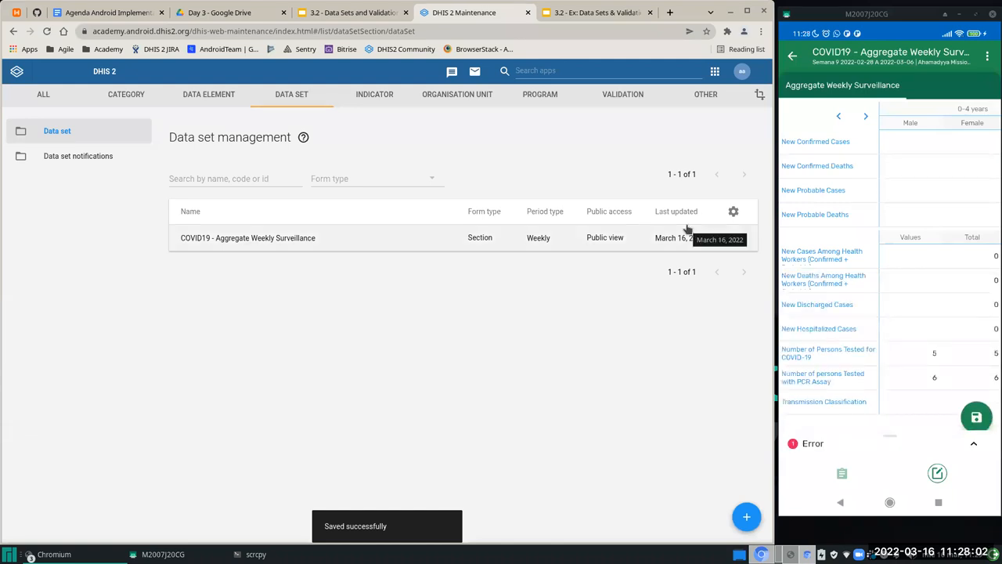
pyautogui.click(861, 326)
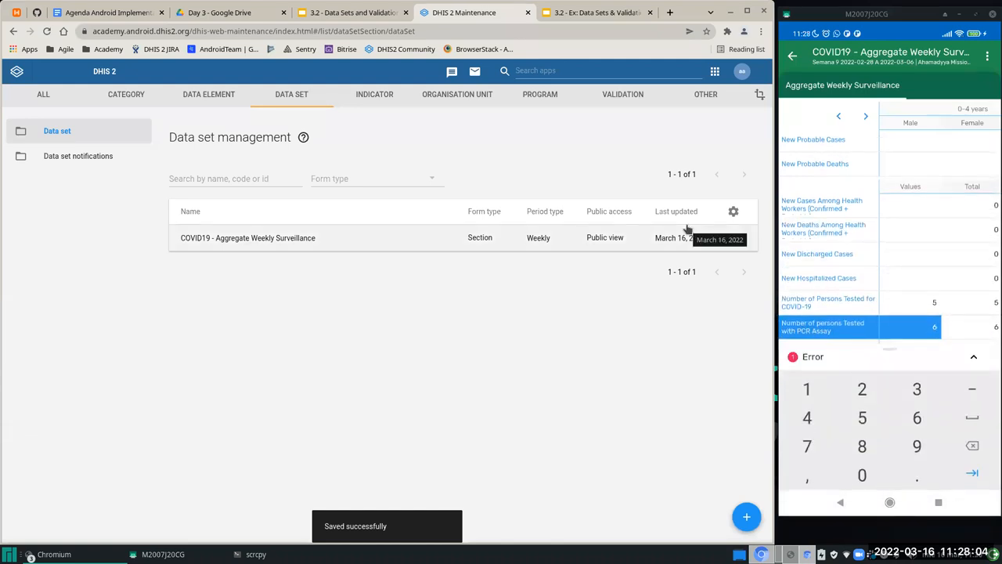
pyautogui.click(807, 417)
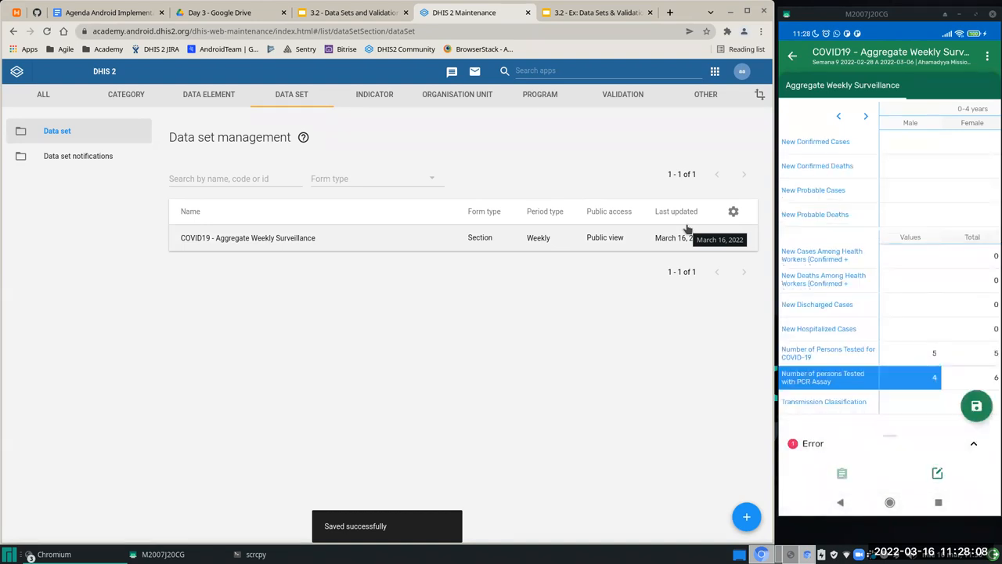
pyautogui.click(976, 405)
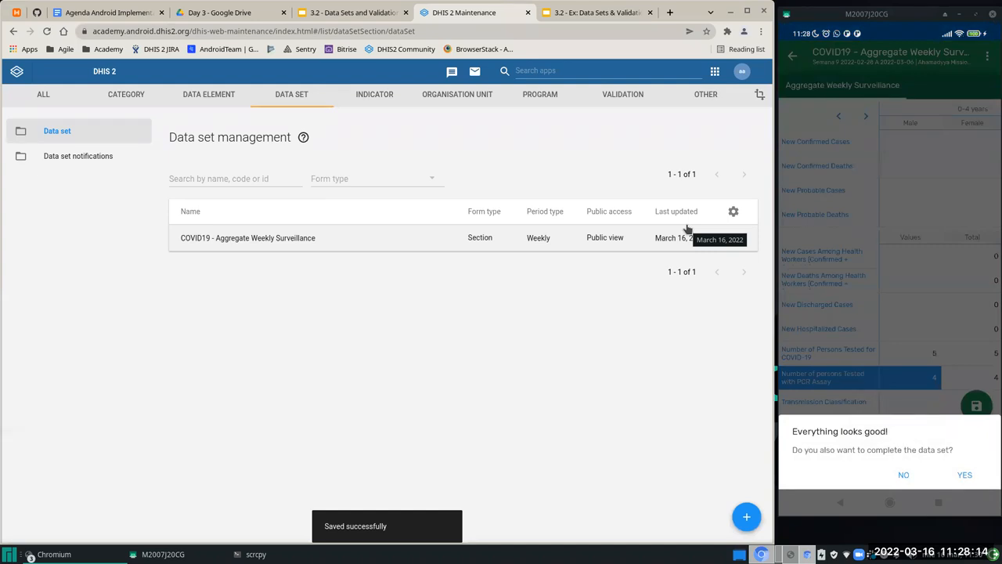
pyautogui.click(964, 475)
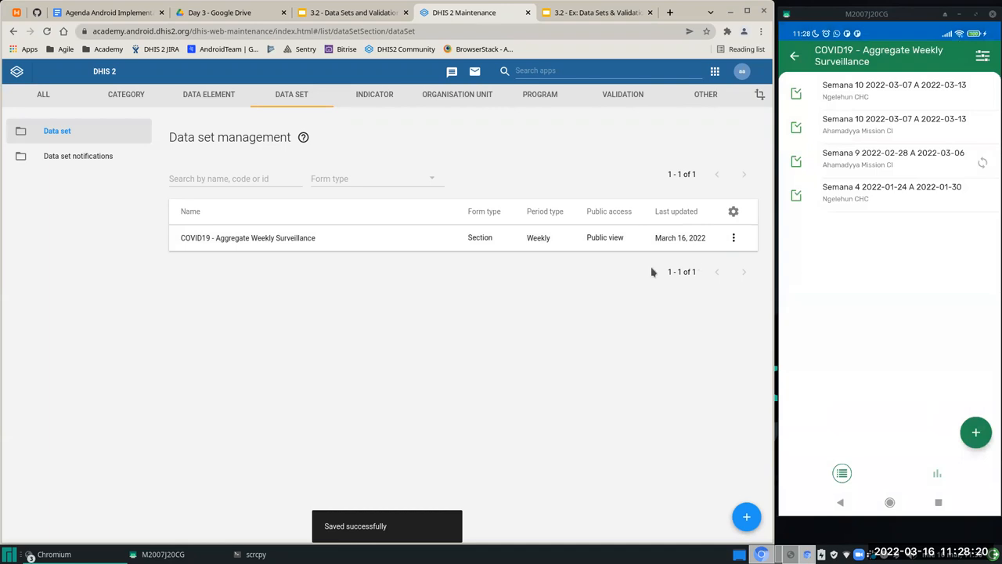
pyautogui.moveTo(602, 340)
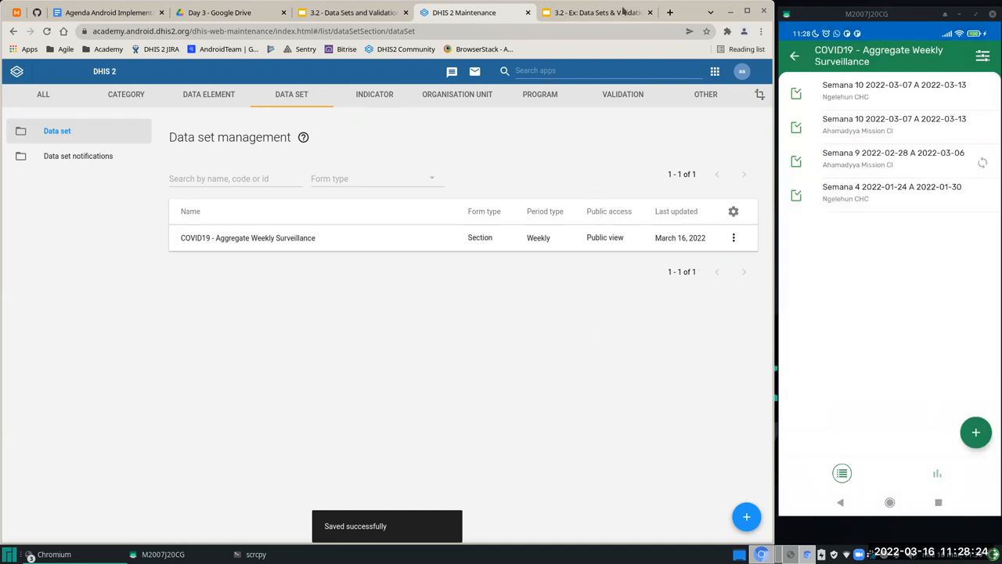
pyautogui.moveTo(599, 13)
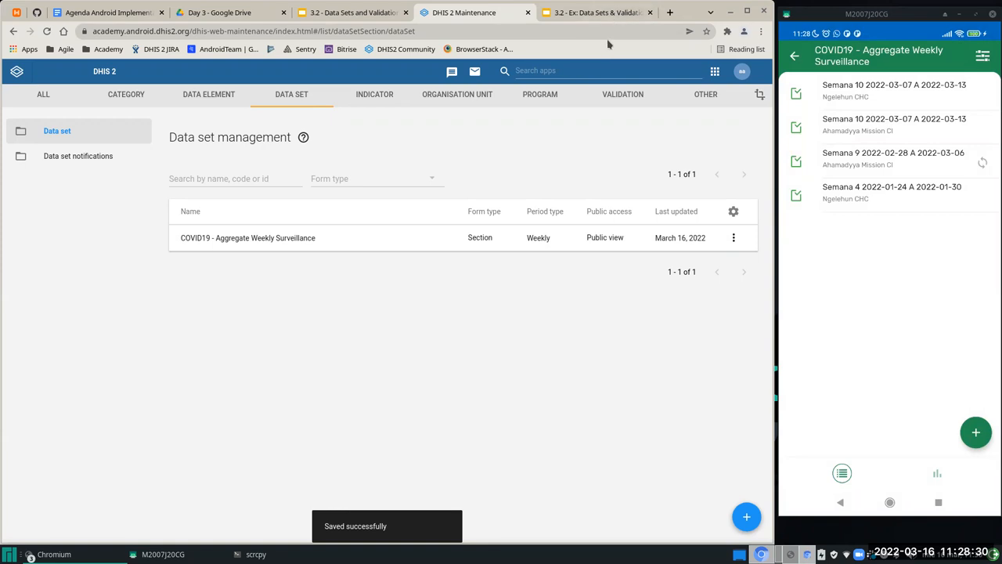
# Step: Step through the Exercise objectives slide to the 'Your turn!' exercise slide
pyautogui.click(599, 13)
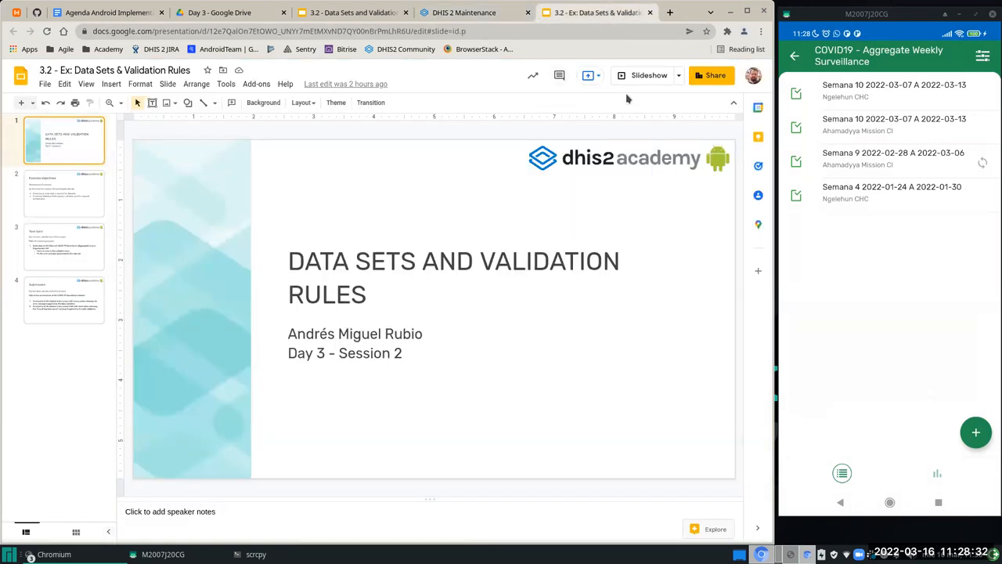
pyautogui.click(64, 193)
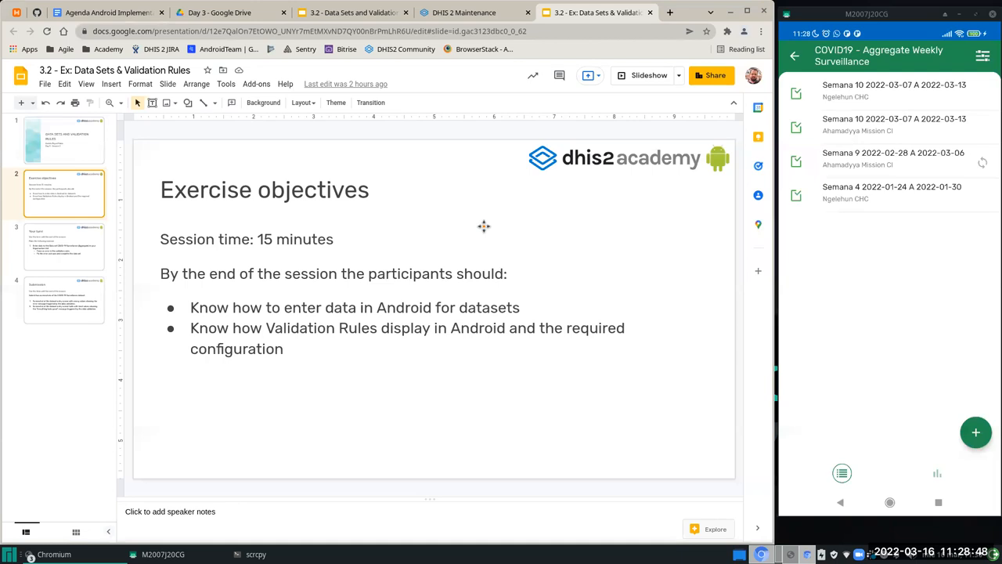
pyautogui.click(64, 246)
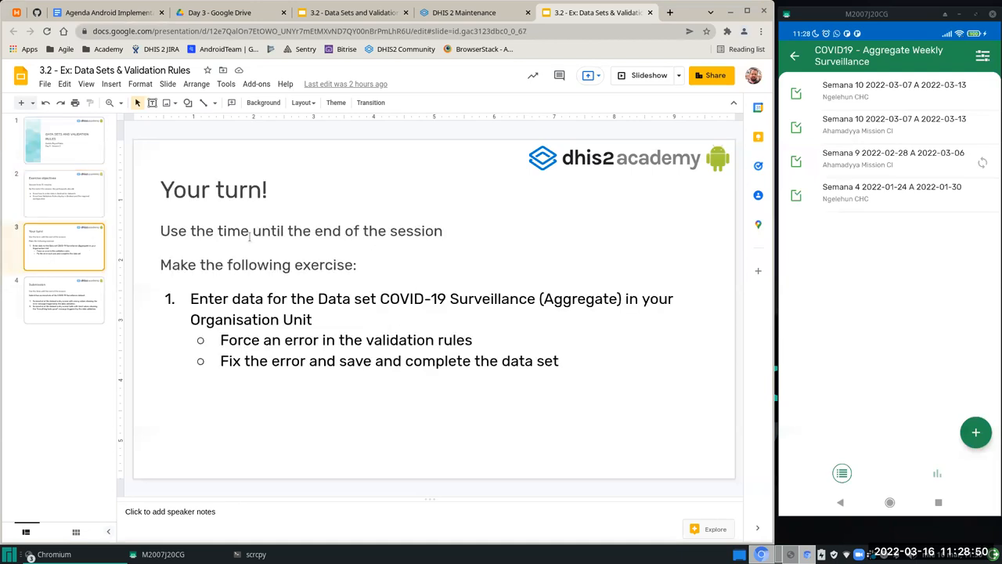
pyautogui.moveTo(577, 237)
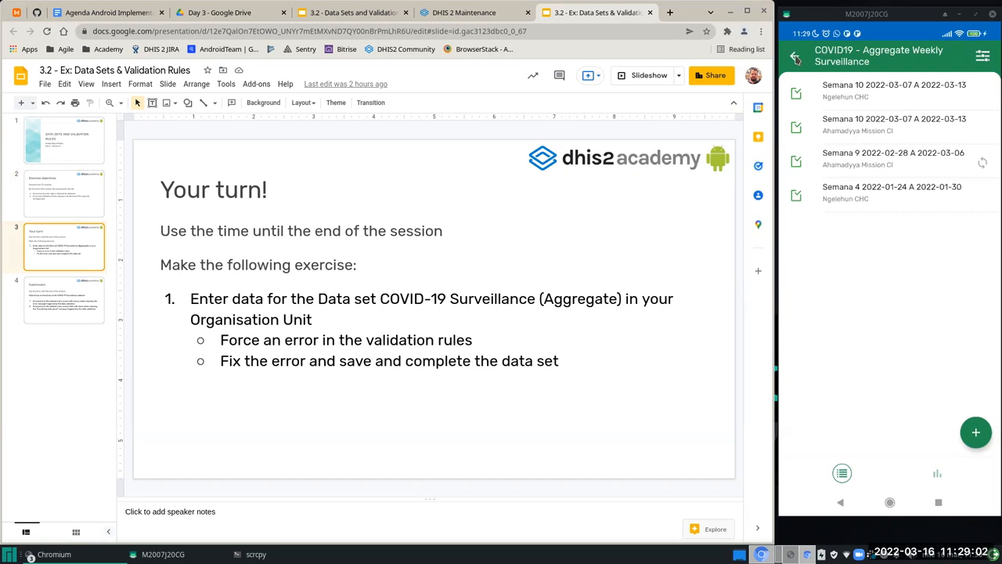
pyautogui.click(795, 56)
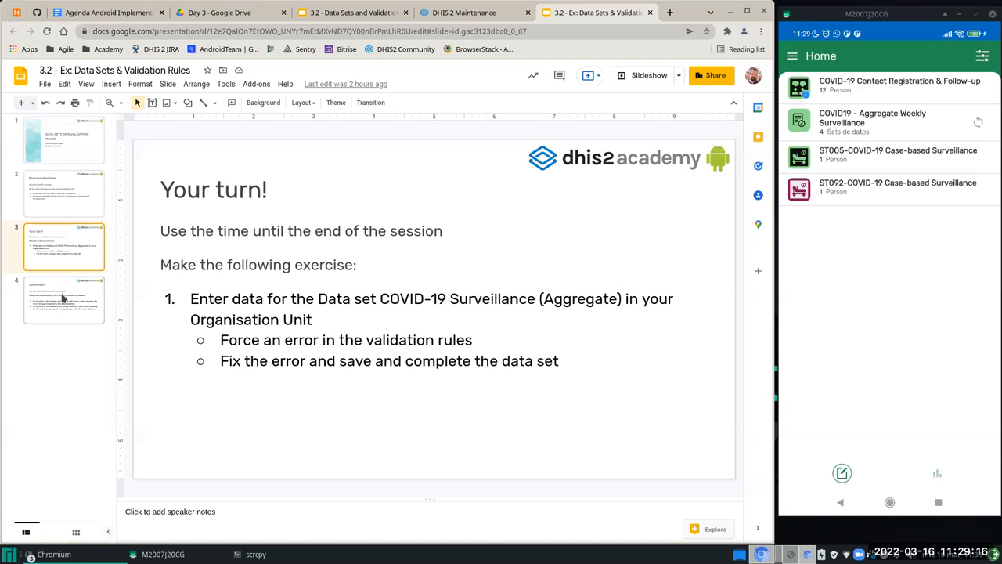
pyautogui.moveTo(399, 79)
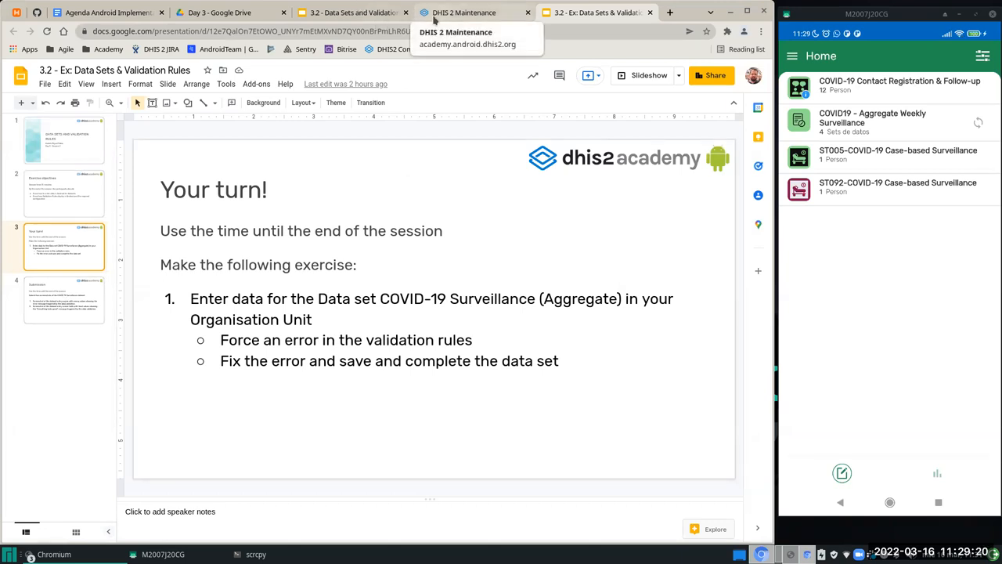
pyautogui.click(470, 12)
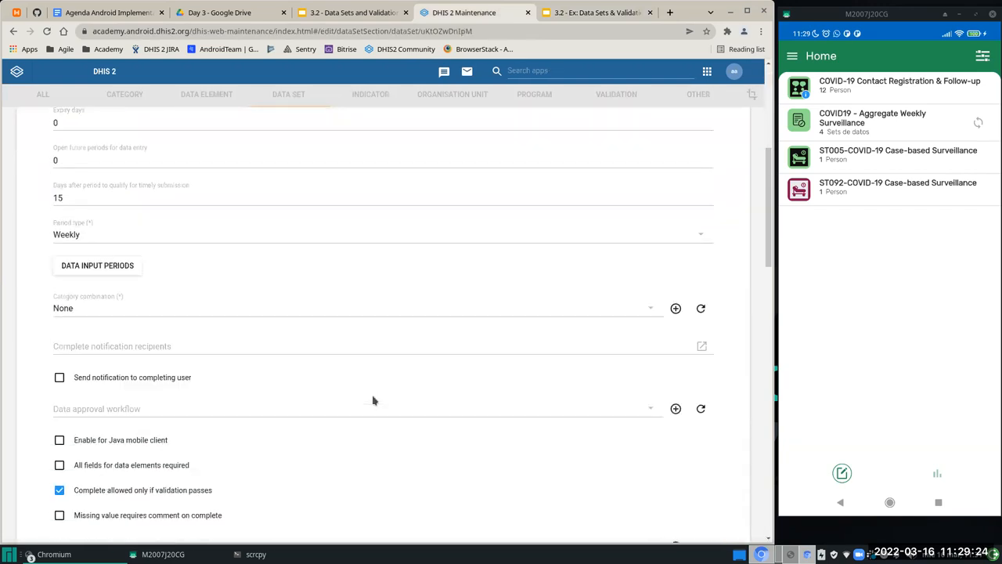
pyautogui.scroll(-3)
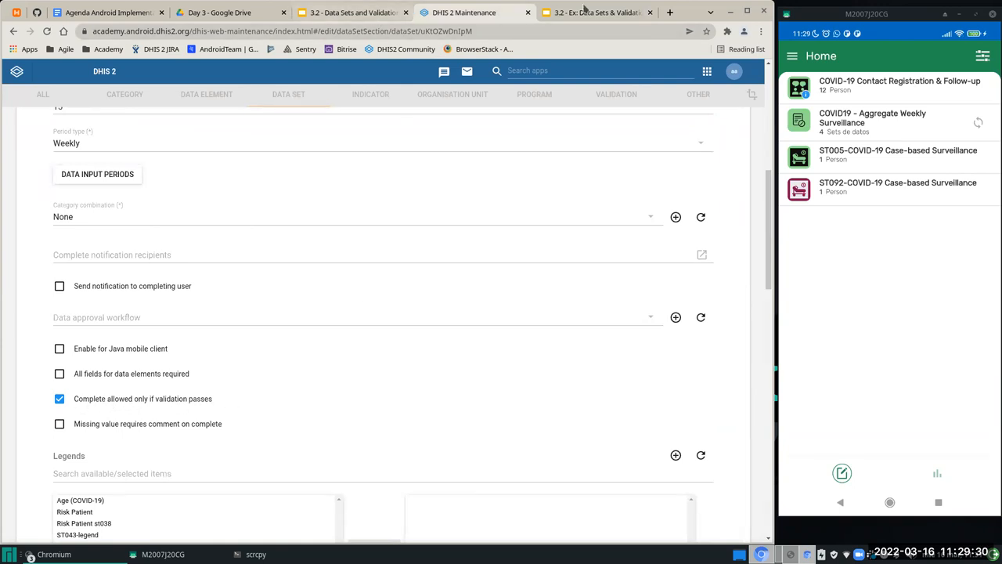
pyautogui.moveTo(164, 197)
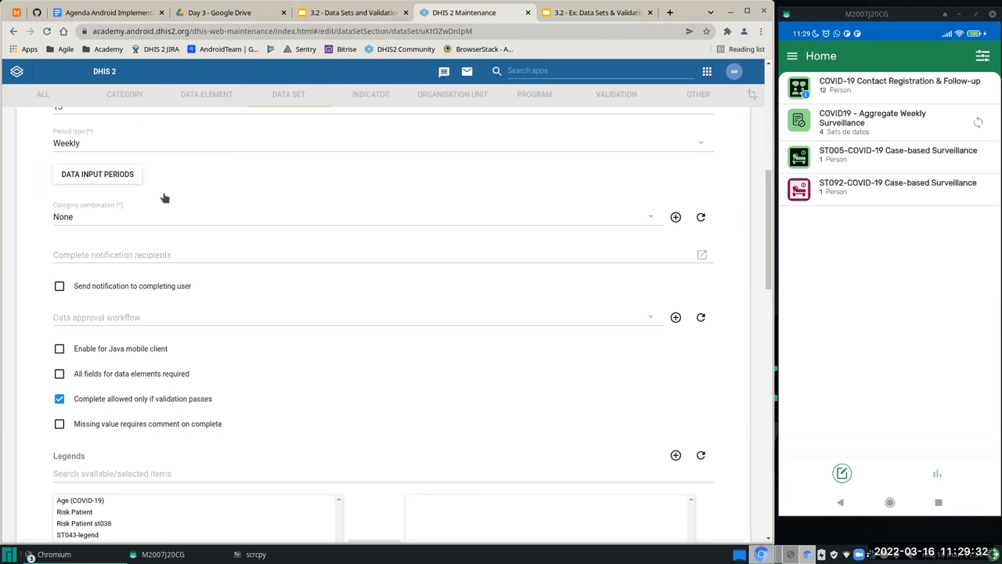
pyautogui.click(596, 12)
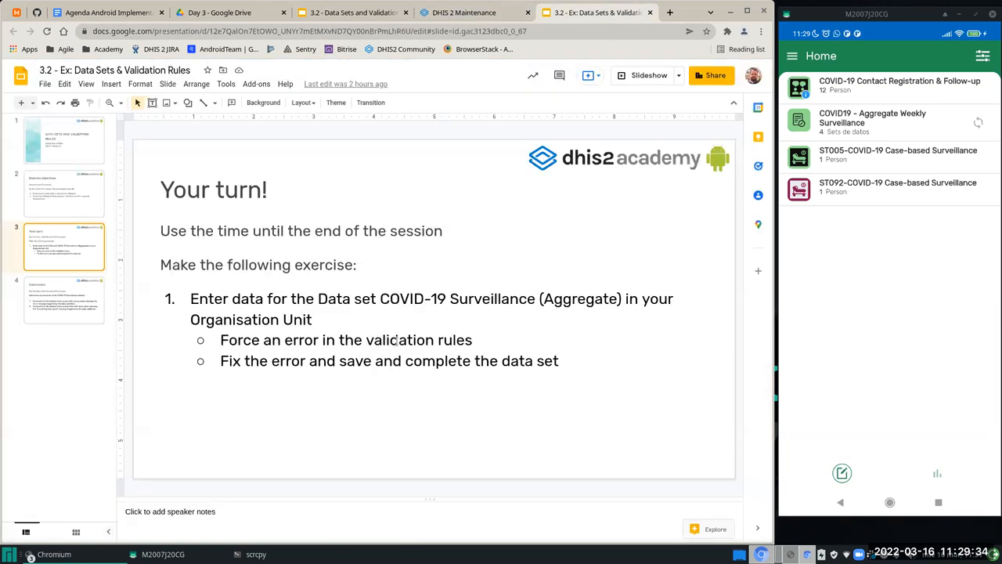
# Step: Show slide 4, the Submission slide requesting the validation error and 'Everything looks good' screenshots
pyautogui.click(64, 300)
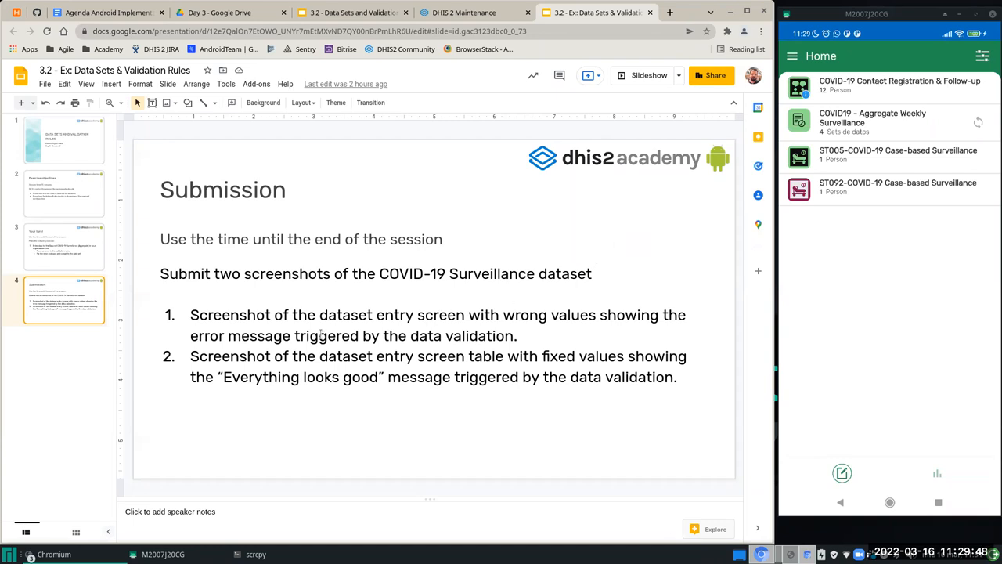
pyautogui.moveTo(263, 440)
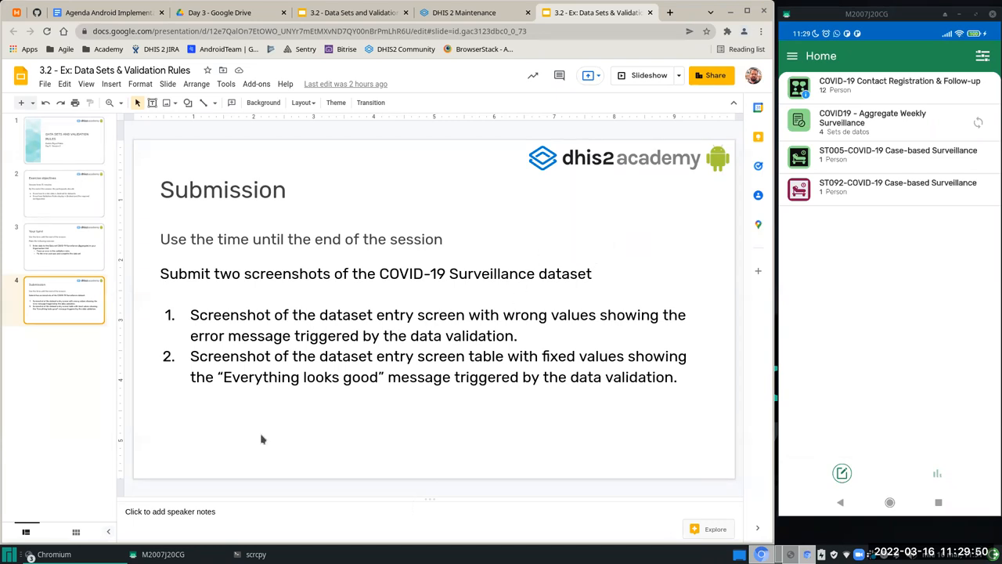